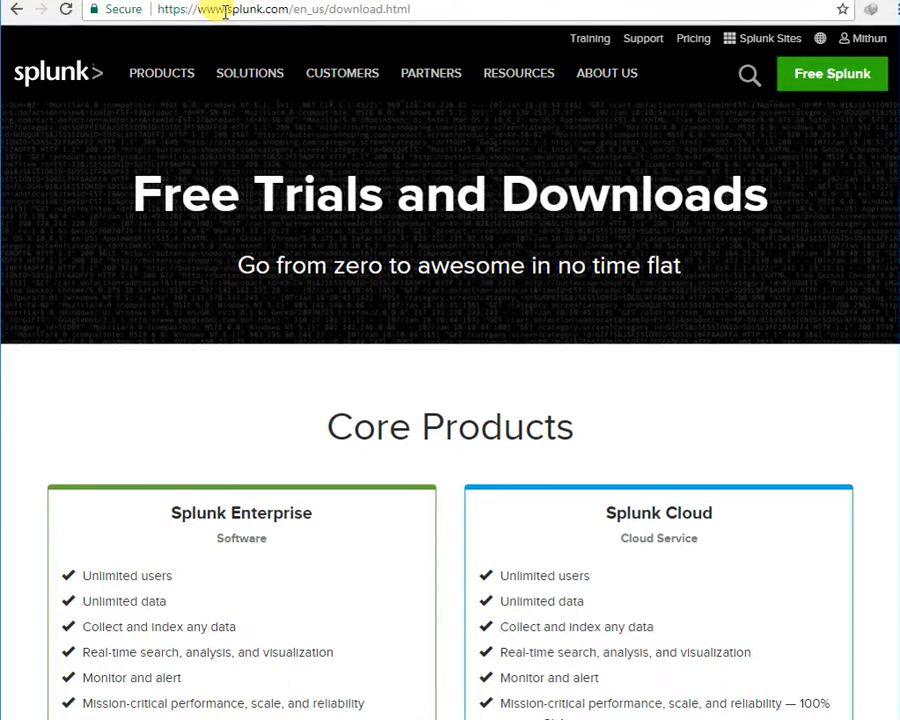
{"action": "mouse_move", "coordinate": [340, 190]}
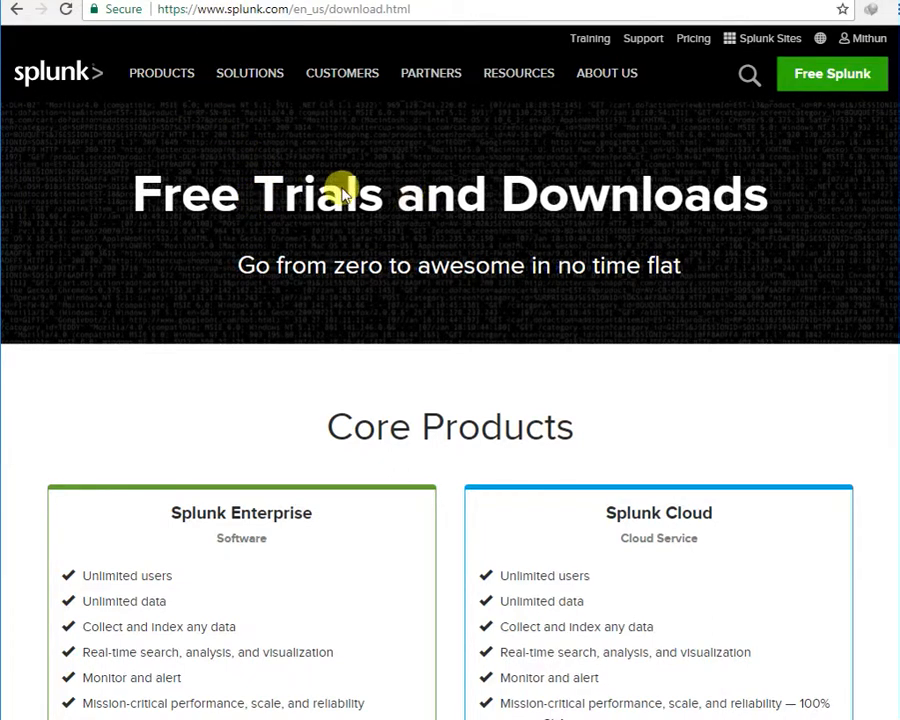
{"action": "mouse_move", "coordinate": [320, 565]}
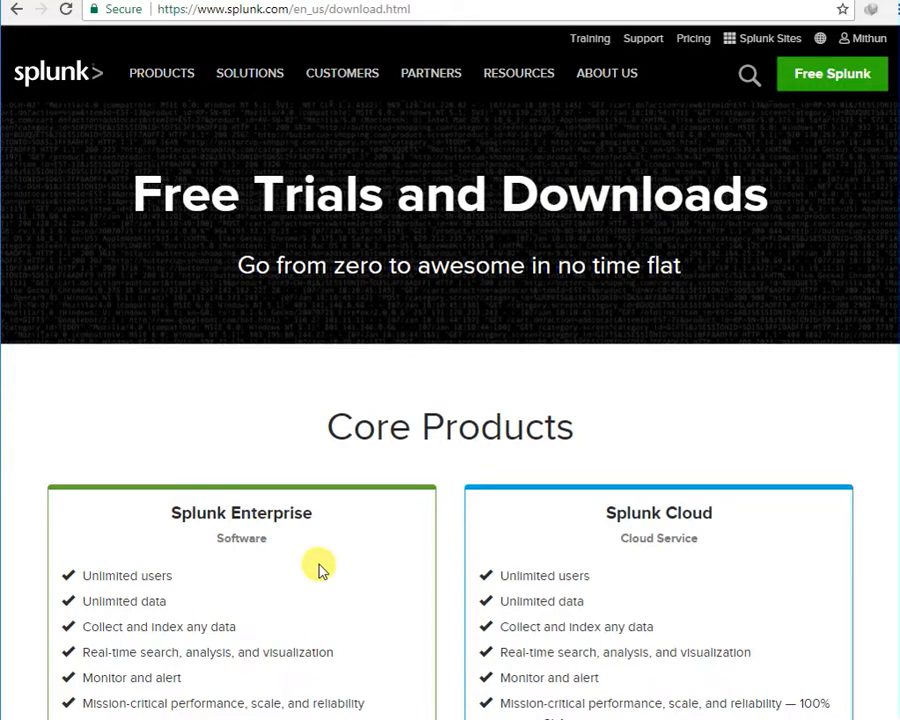
Scroll down to Core Products and locate the Splunk Enterprise Free Download button
{"action": "scroll", "scroll_direction": "down", "scroll_amount": 3}
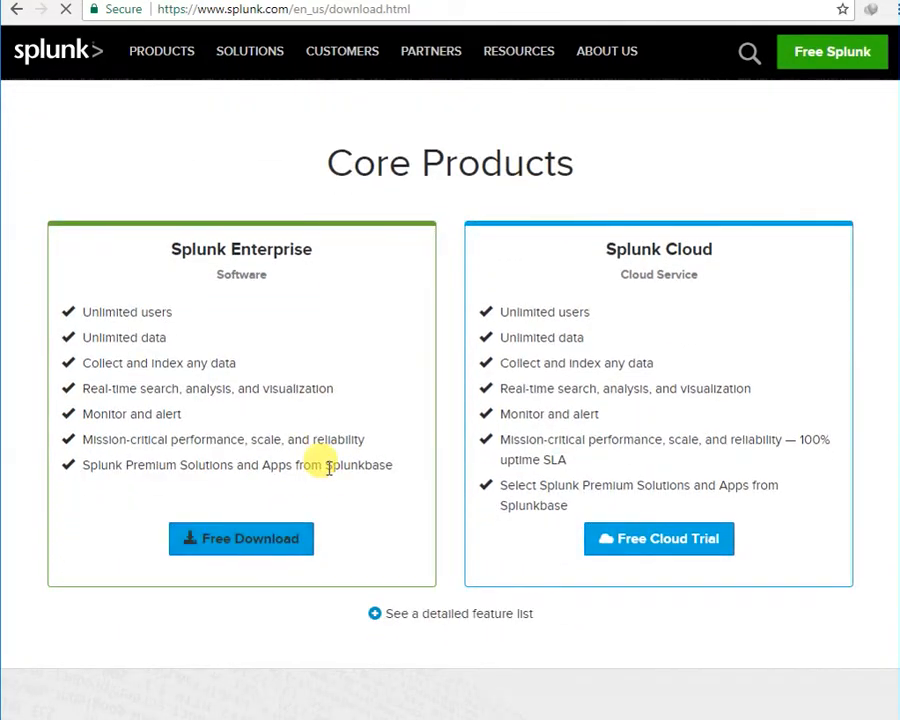
{"action": "left_click", "coordinate": [241, 538]}
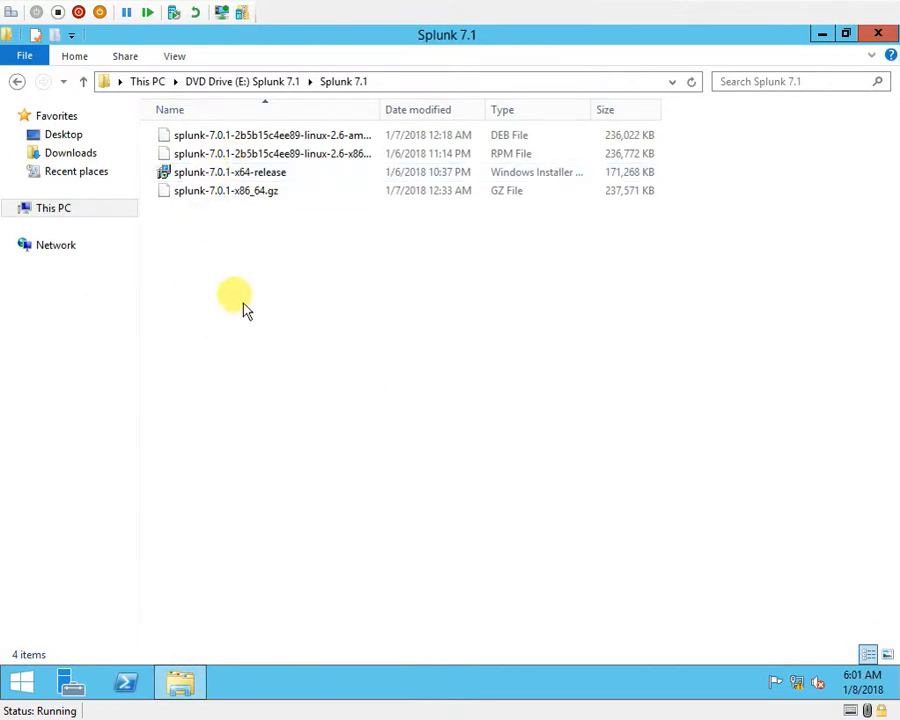
{"action": "mouse_move", "coordinate": [137, 500]}
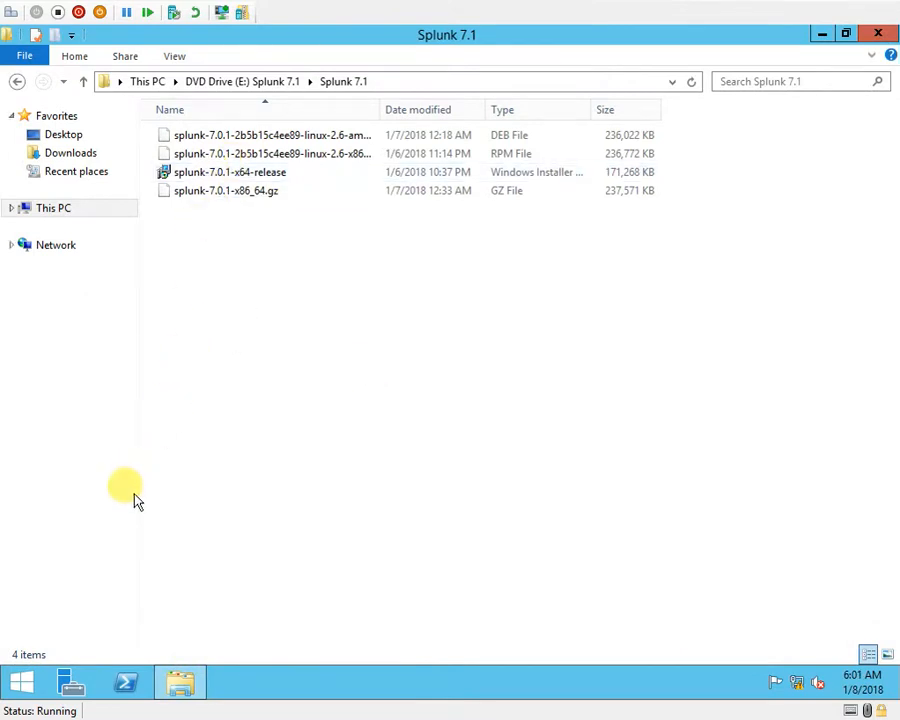
{"action": "mouse_move", "coordinate": [340, 540]}
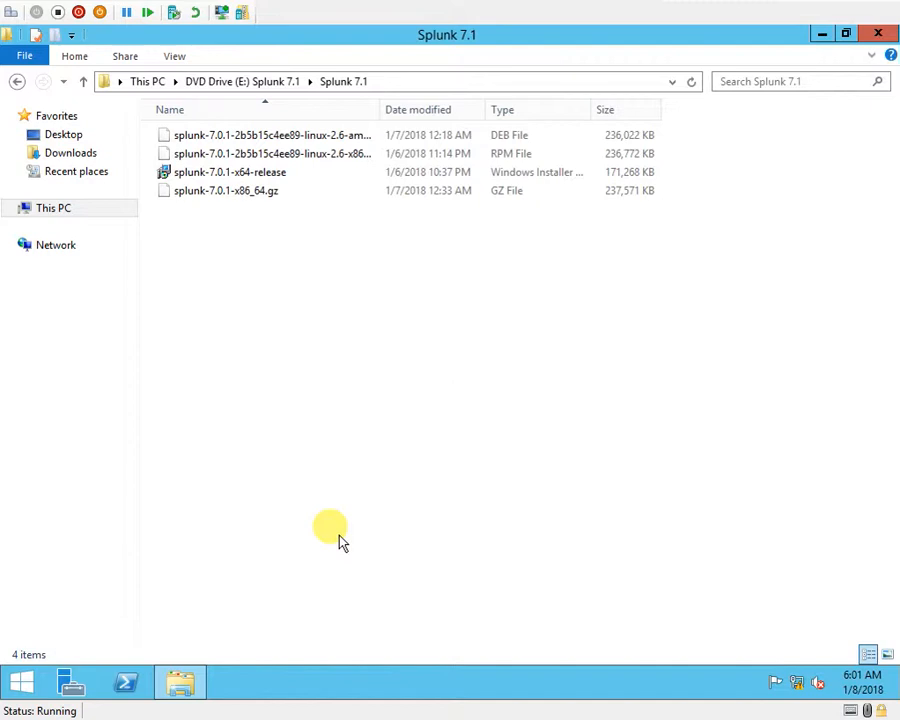
Bring up the Run dialog to enter compmgmt.msc
{"action": "key", "text": "Win+r"}
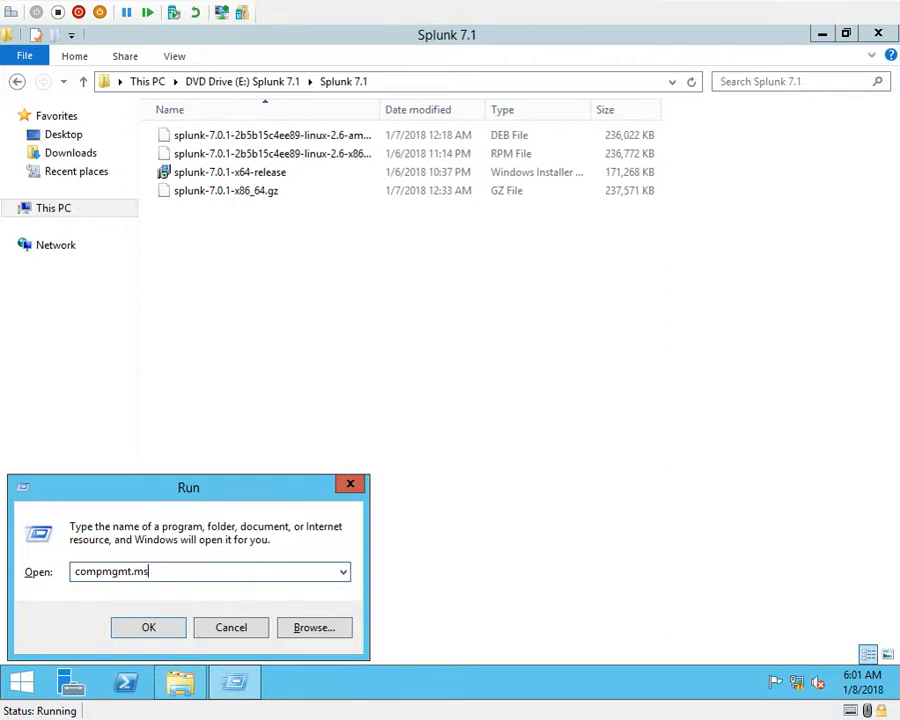
Add VLAB\svc_splunk1 to the local Administrators group in Computer Management
{"action": "left_click", "coordinate": [148, 627]}
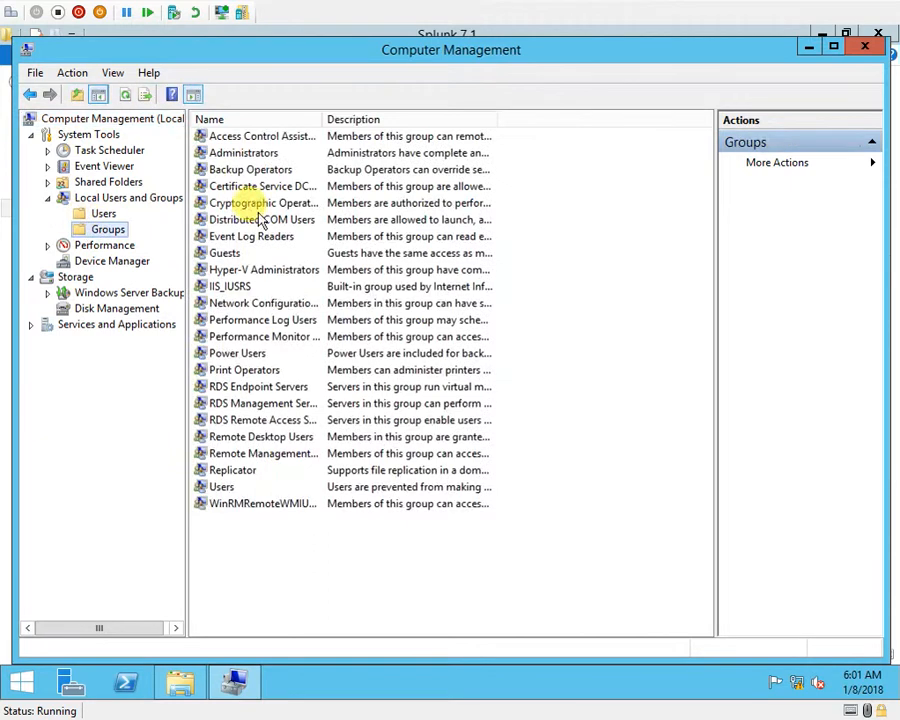
{"action": "double_click", "coordinate": [243, 152]}
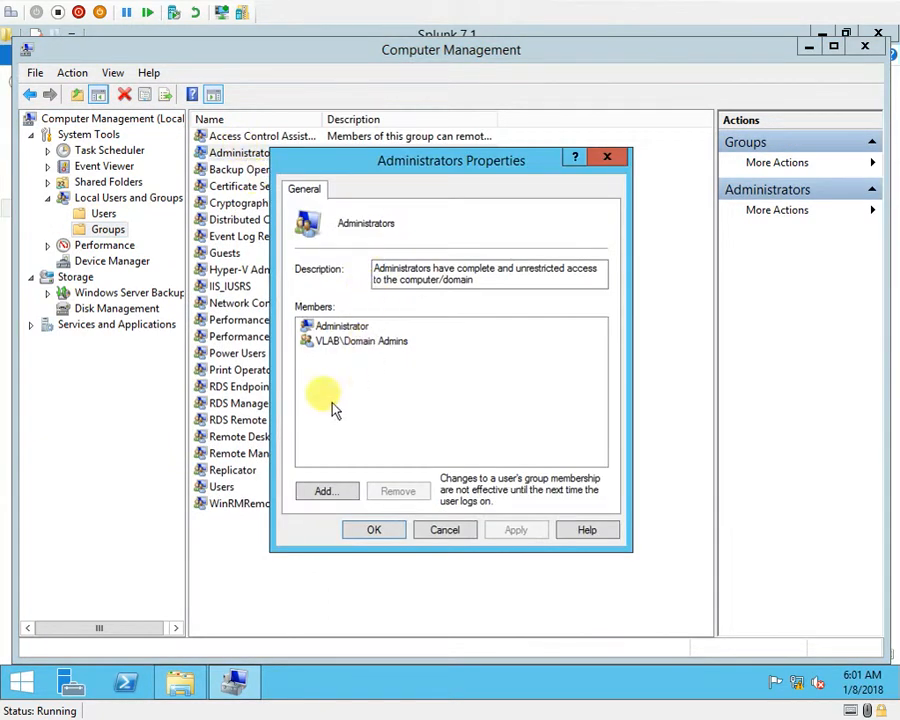
{"action": "left_click", "coordinate": [325, 491]}
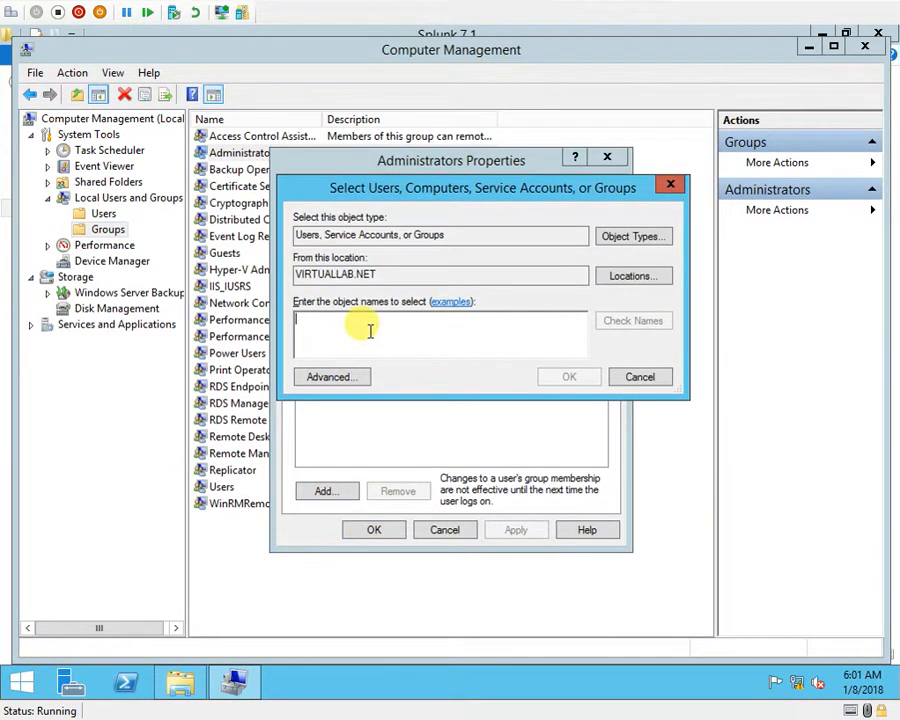
{"action": "type", "text": "s"}
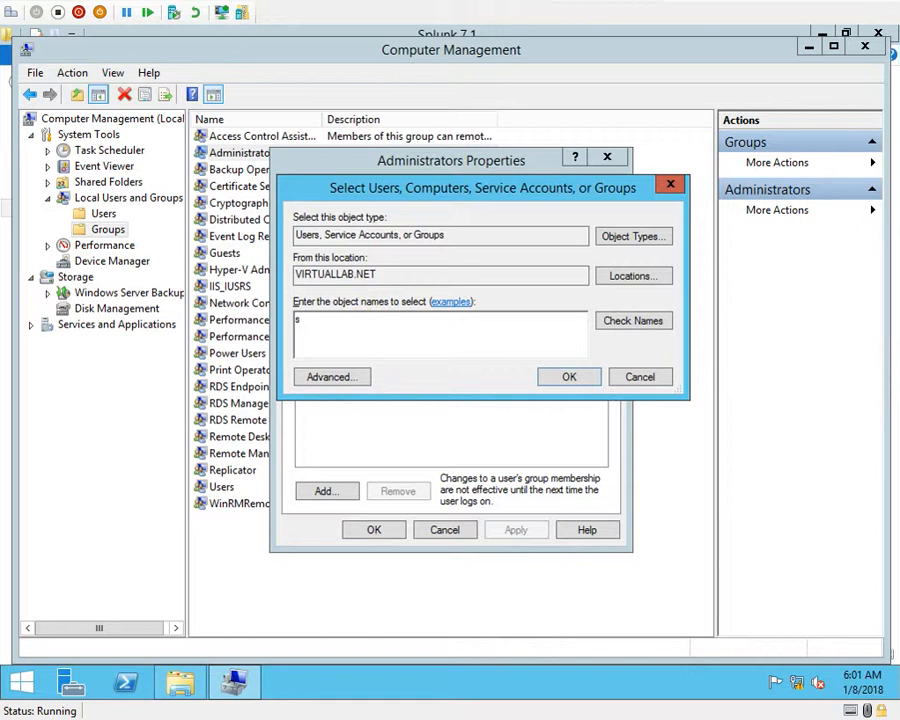
{"action": "left_click", "coordinate": [633, 320]}
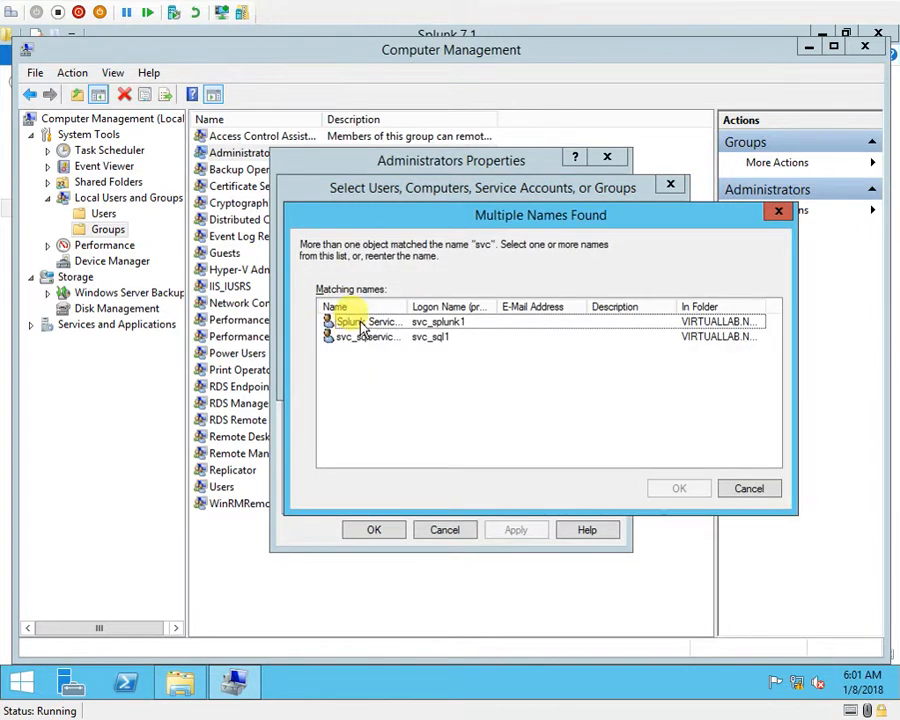
{"action": "left_click", "coordinate": [679, 488]}
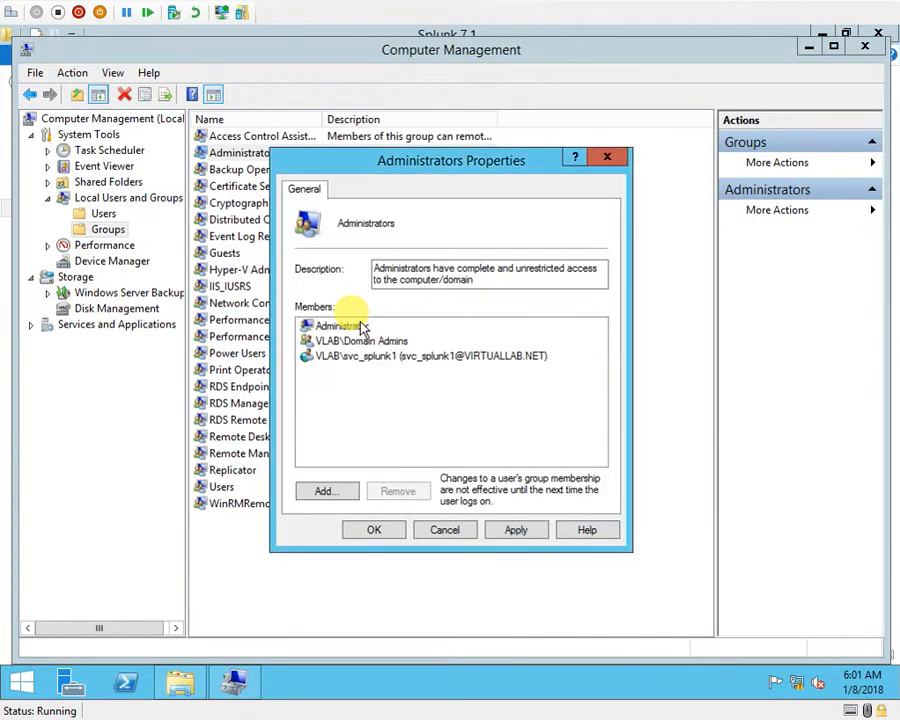
{"action": "left_click", "coordinate": [444, 529]}
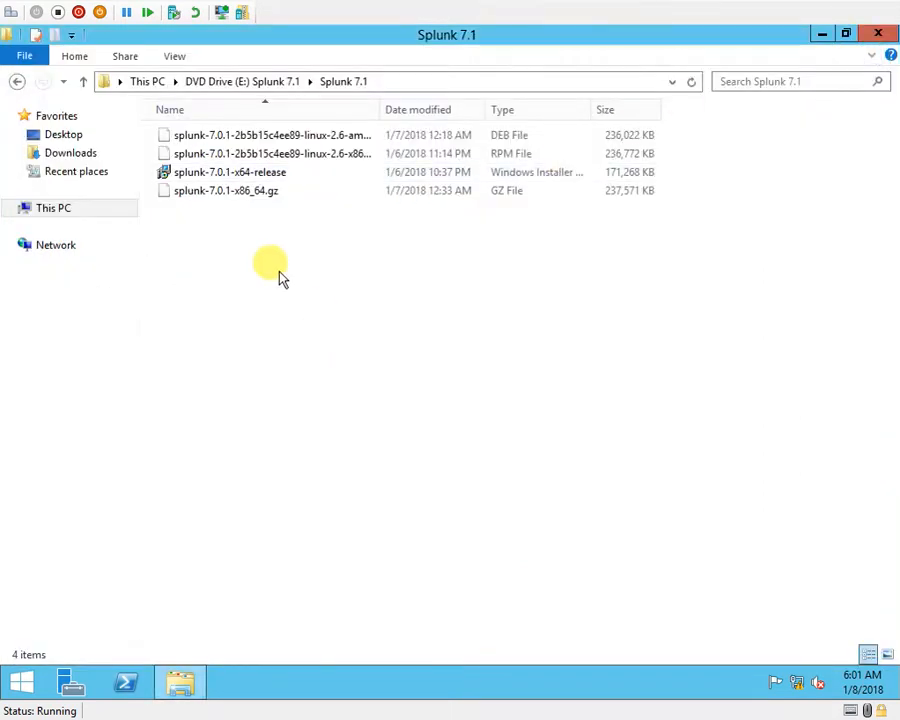
Install splunk-7.0.1-x64-release from the Splunk 7.1 folder's context menu
{"action": "right_click", "coordinate": [230, 171]}
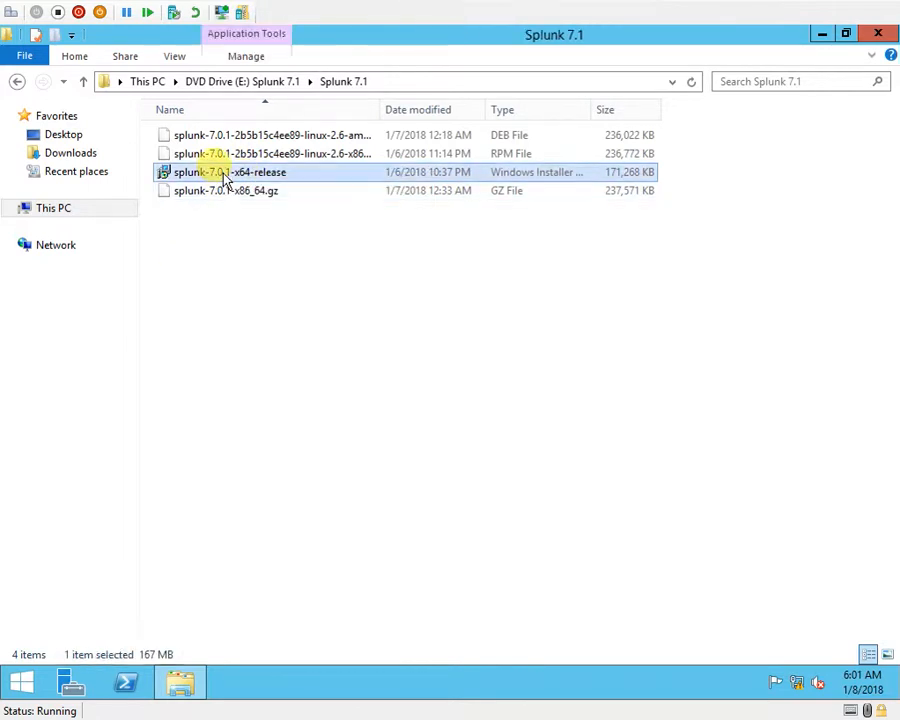
{"action": "right_click", "coordinate": [230, 172]}
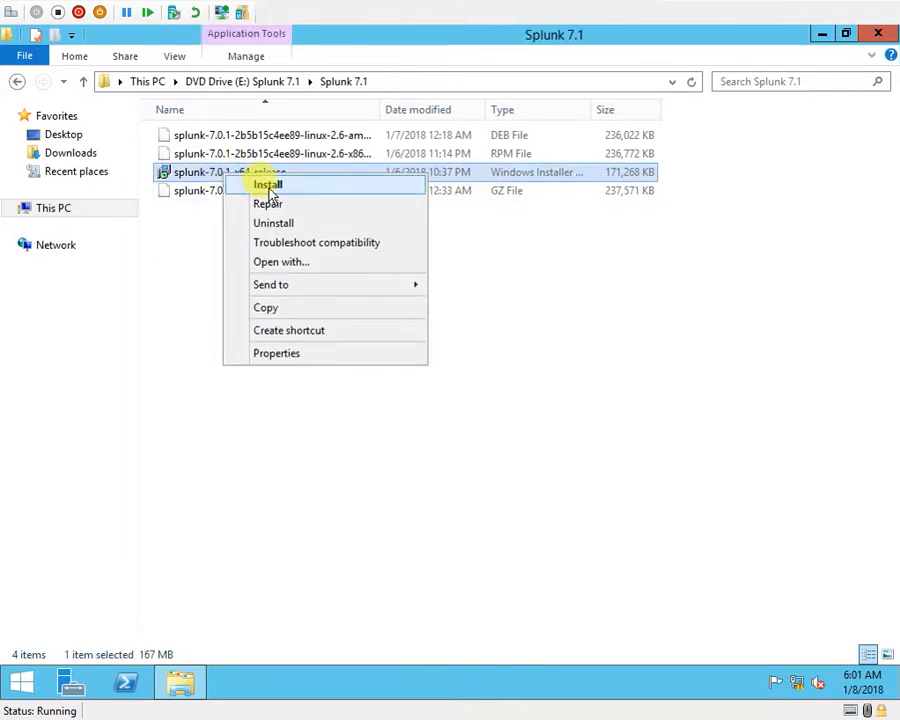
{"action": "left_click", "coordinate": [268, 184]}
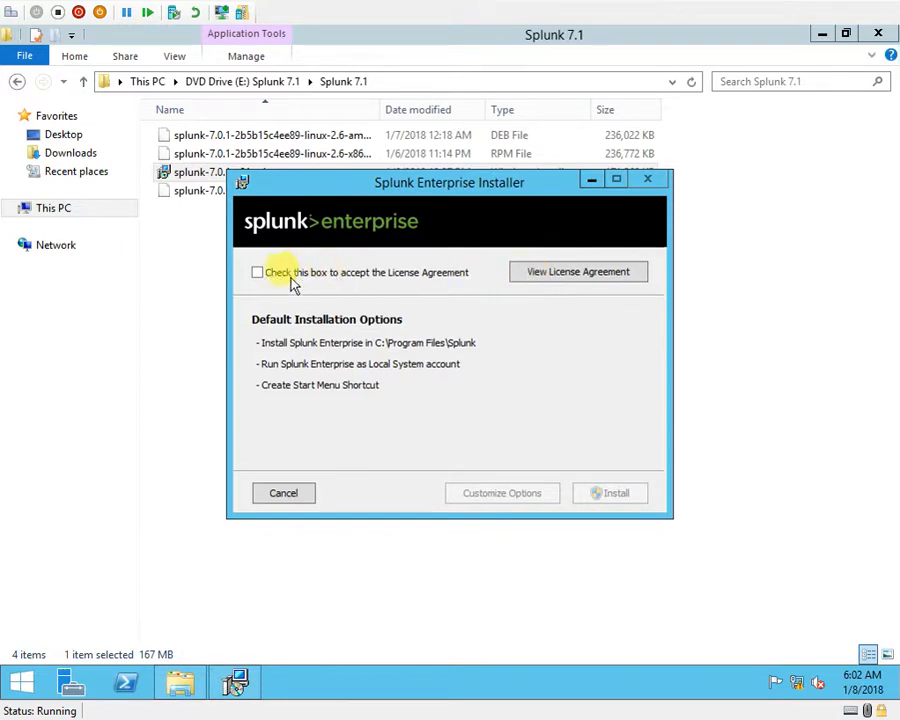
View the Splunk license agreement, close it, and tick the acceptance checkbox
{"action": "left_click", "coordinate": [578, 271]}
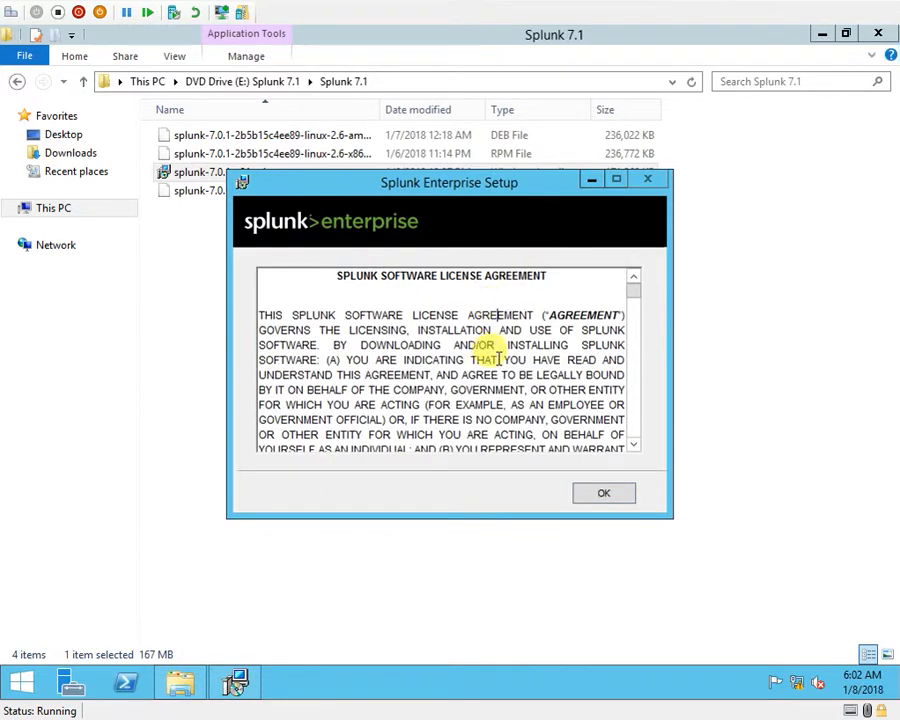
{"action": "left_click", "coordinate": [603, 492]}
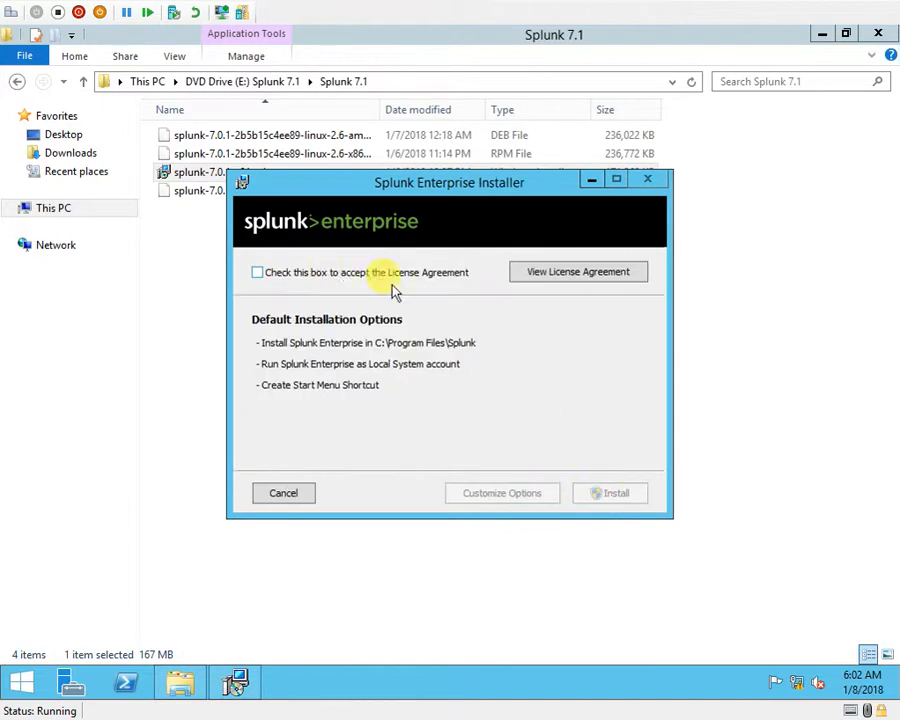
{"action": "mouse_move", "coordinate": [258, 277]}
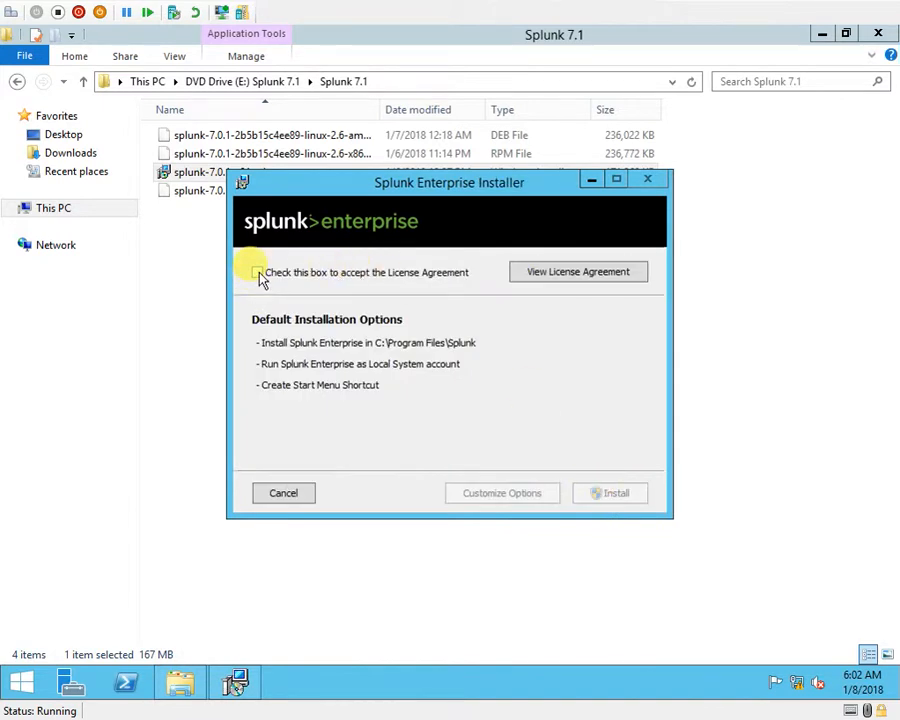
{"action": "left_click", "coordinate": [257, 272]}
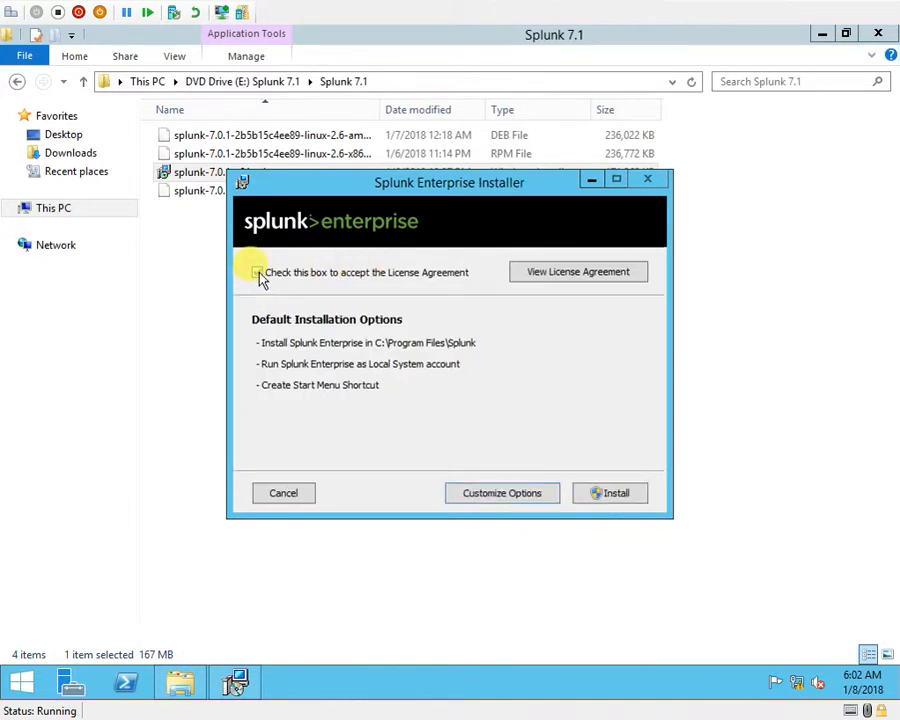
{"action": "left_click", "coordinate": [257, 272]}
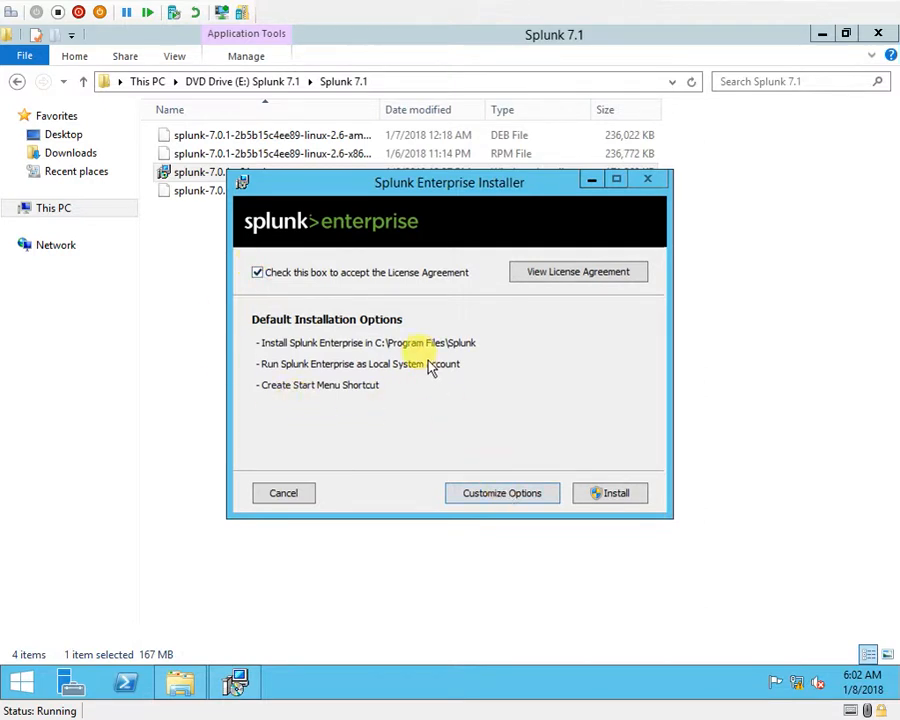
{"action": "mouse_move", "coordinate": [385, 347]}
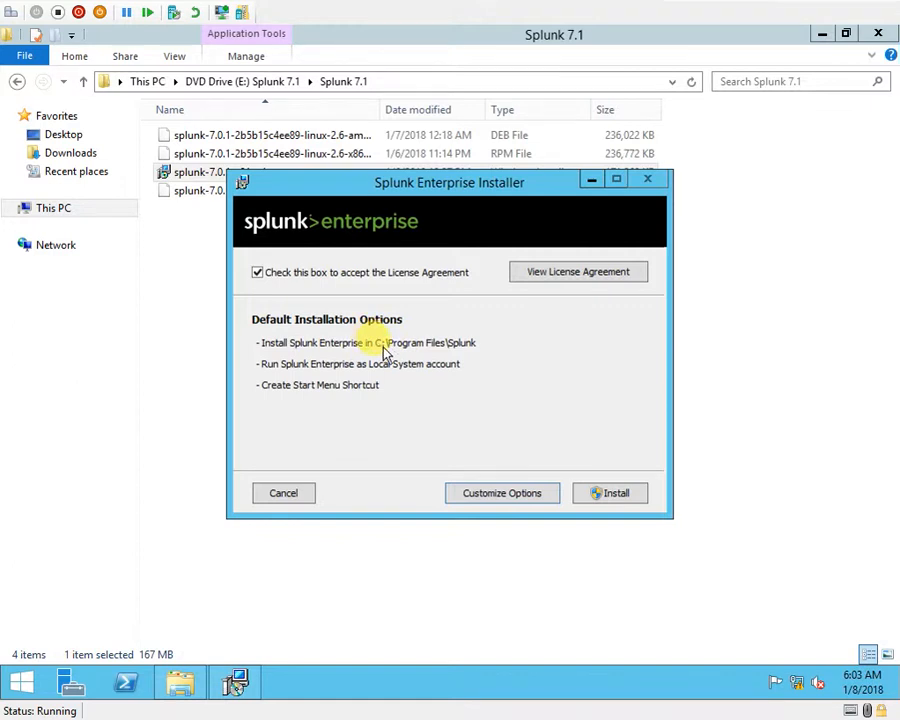
{"action": "mouse_move", "coordinate": [465, 347]}
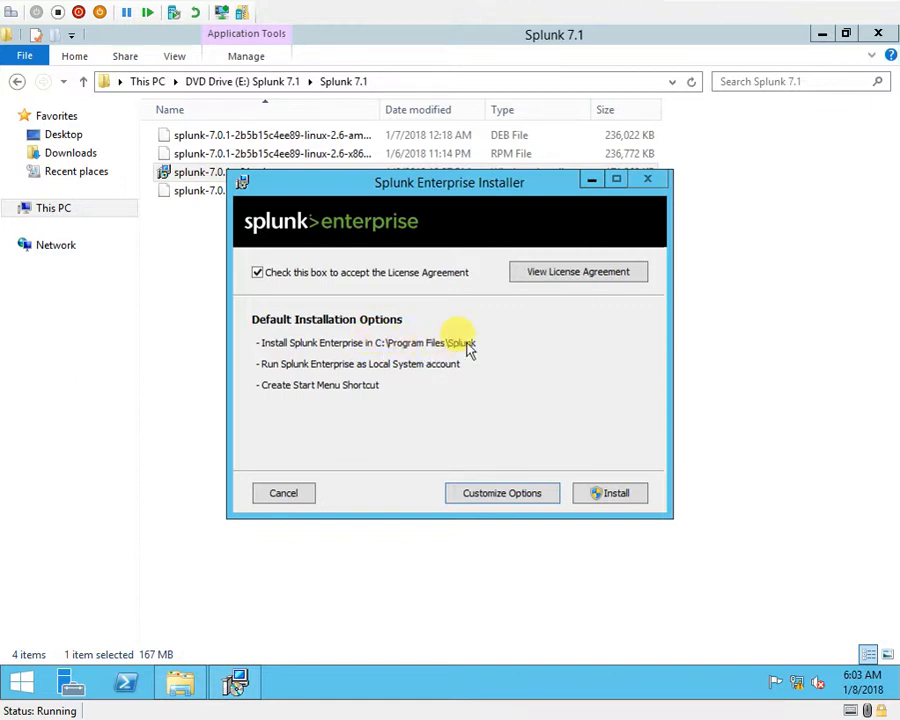
{"action": "mouse_move", "coordinate": [480, 498]}
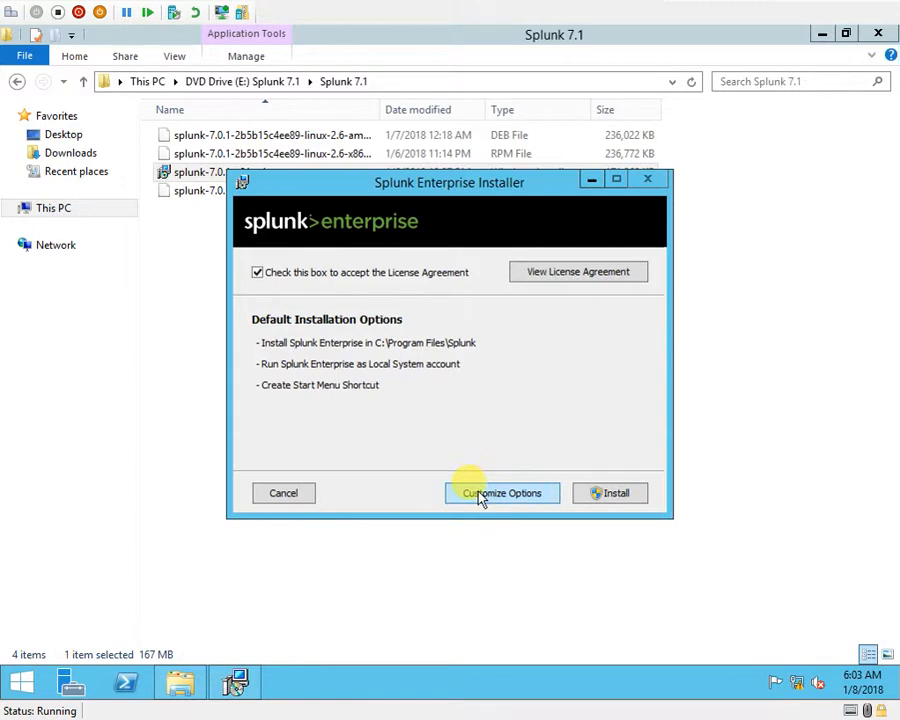
In Customize Options, replace the install path with D:\Splunk\
{"action": "left_click", "coordinate": [501, 493]}
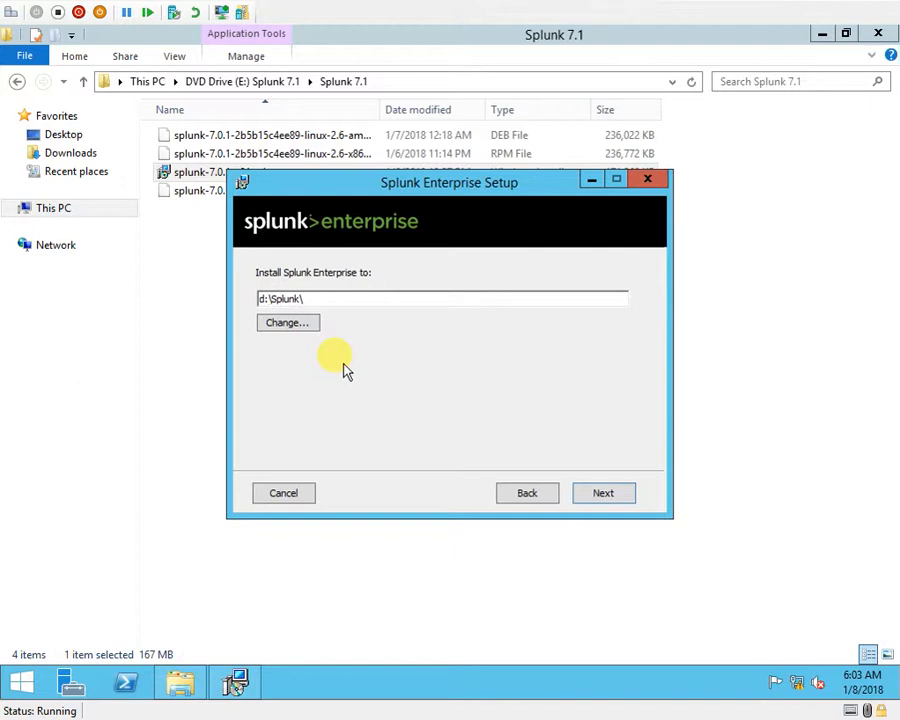
{"action": "triple_click", "coordinate": [440, 298]}
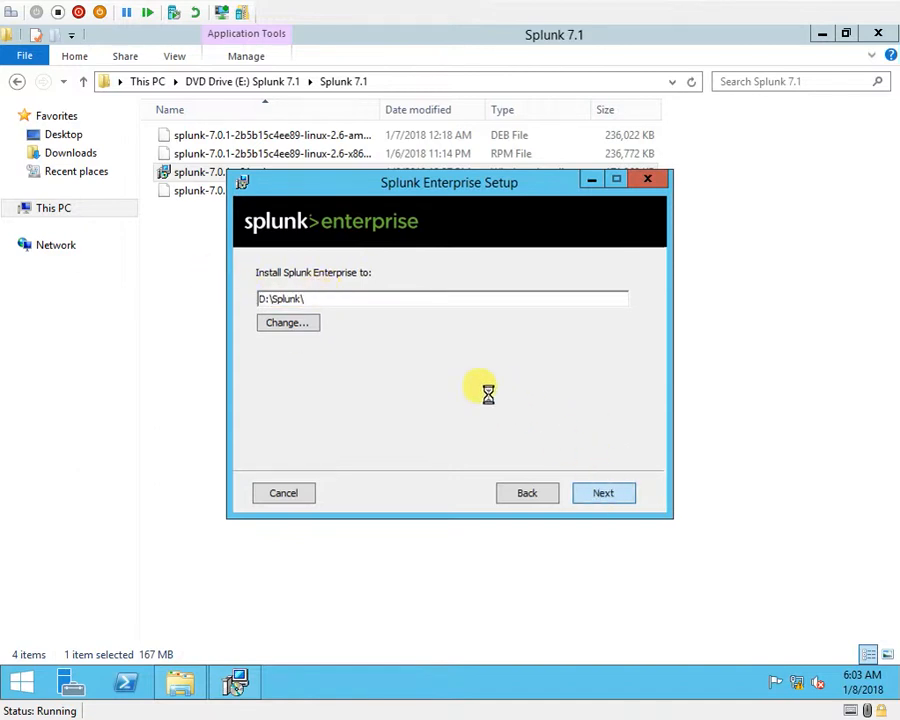
Choose Domain Account as the account Splunk runs under
{"action": "left_click", "coordinate": [603, 492]}
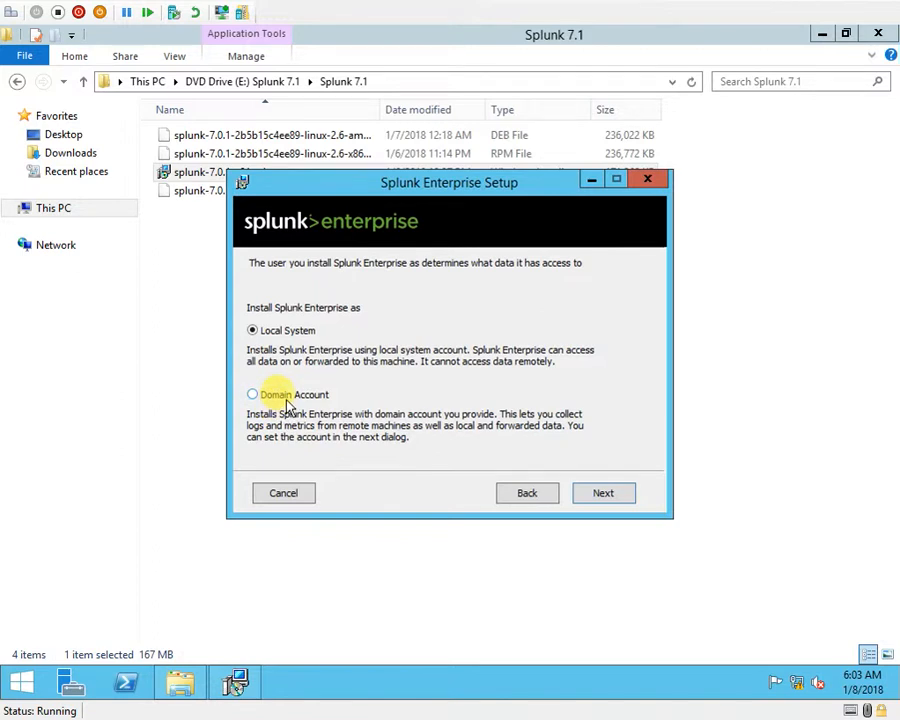
{"action": "left_click", "coordinate": [252, 394]}
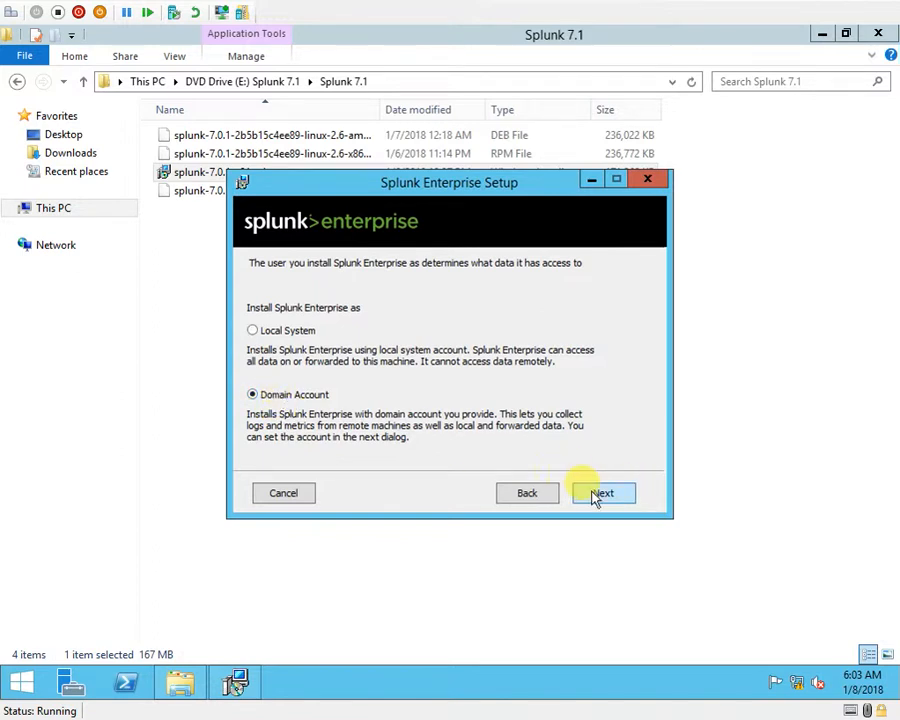
{"action": "left_click", "coordinate": [603, 492]}
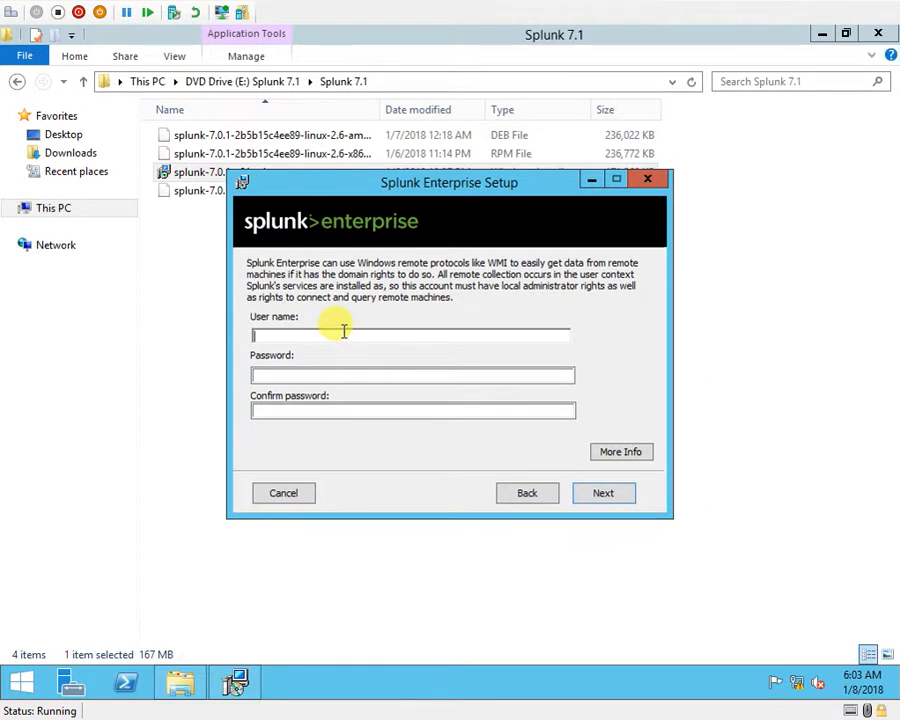
Enter vlab\svc_splunk1 as the domain user name
{"action": "type", "text": "vlab"}
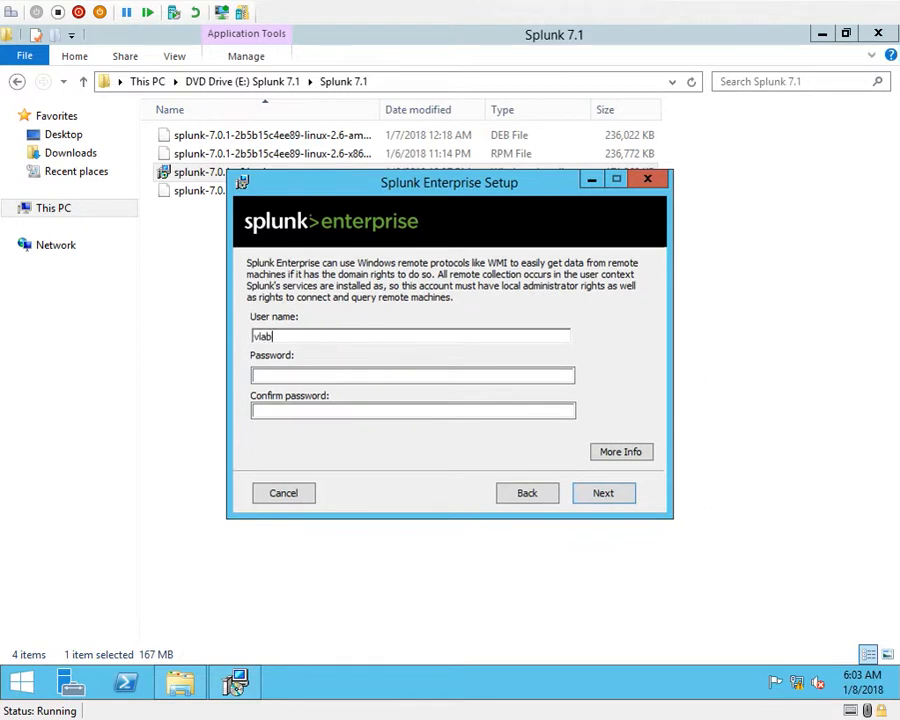
{"action": "type", "text": "\\"}
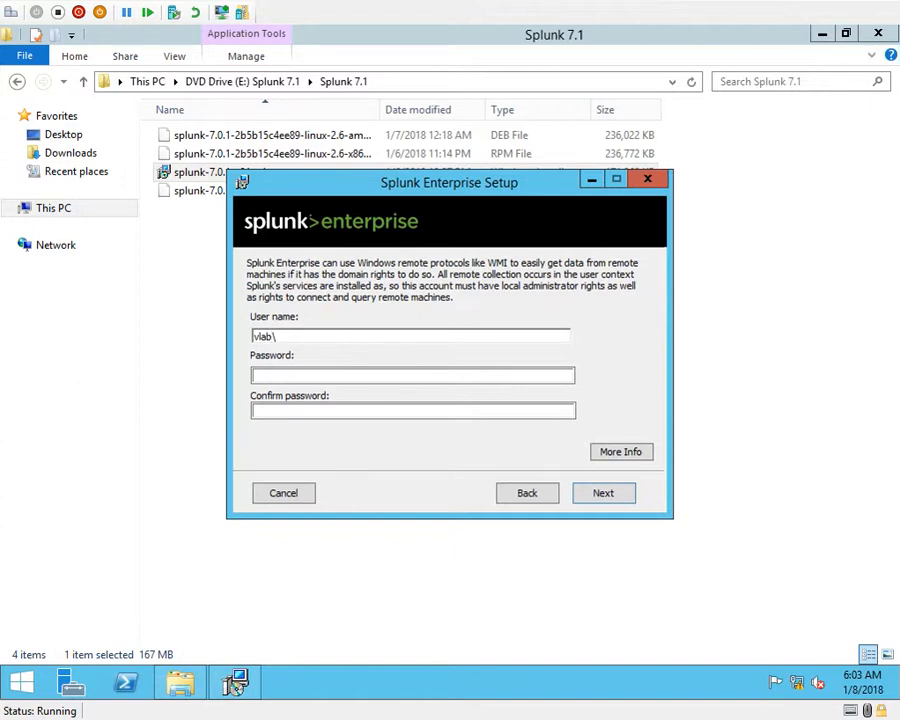
{"action": "type", "text": "svc_"}
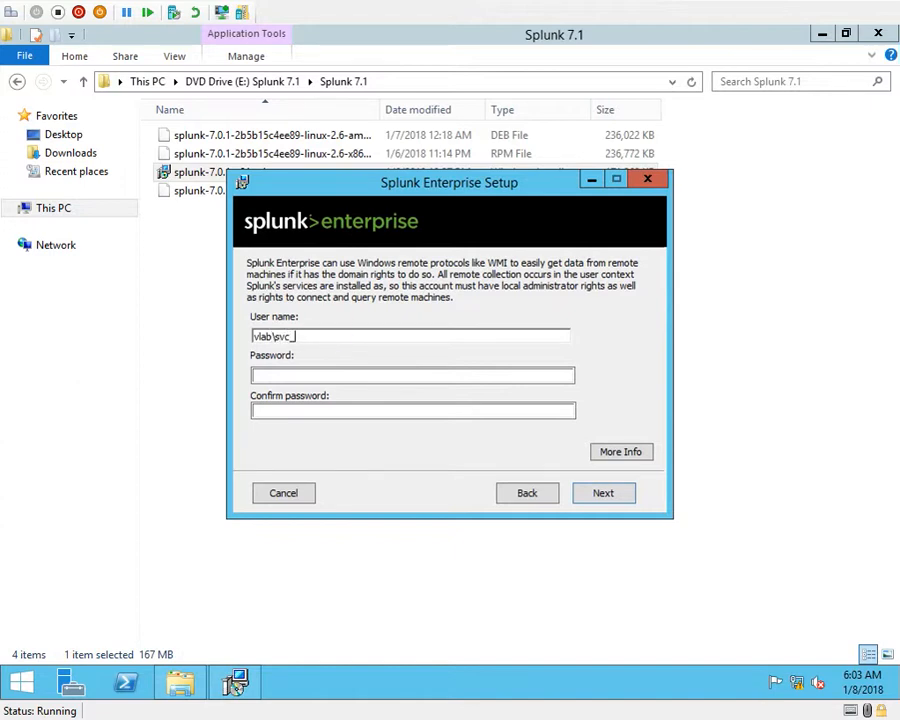
{"action": "type", "text": "splunk"}
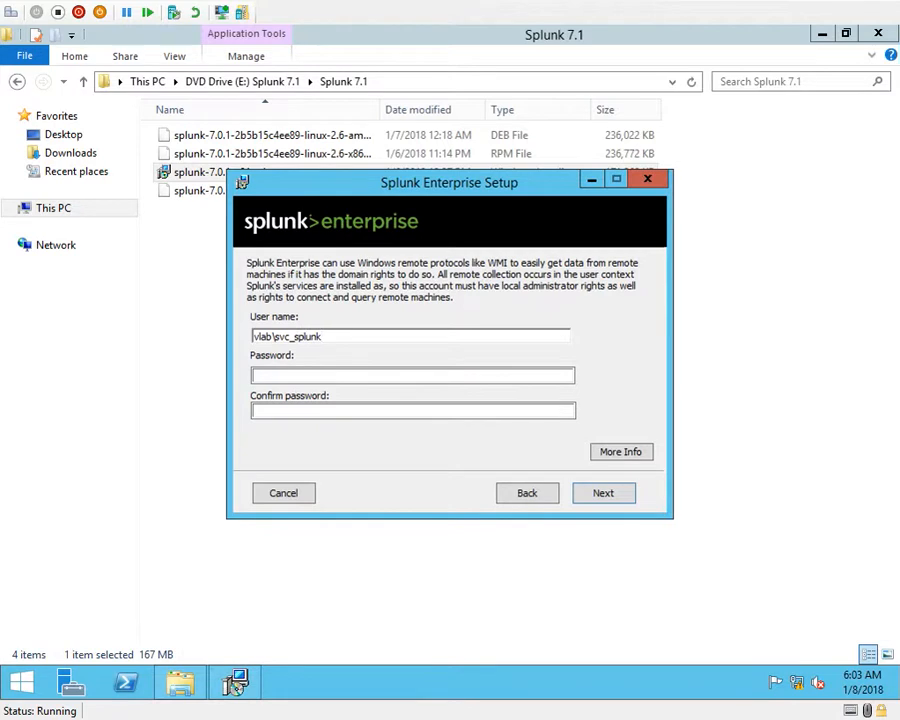
{"action": "type", "text": "1"}
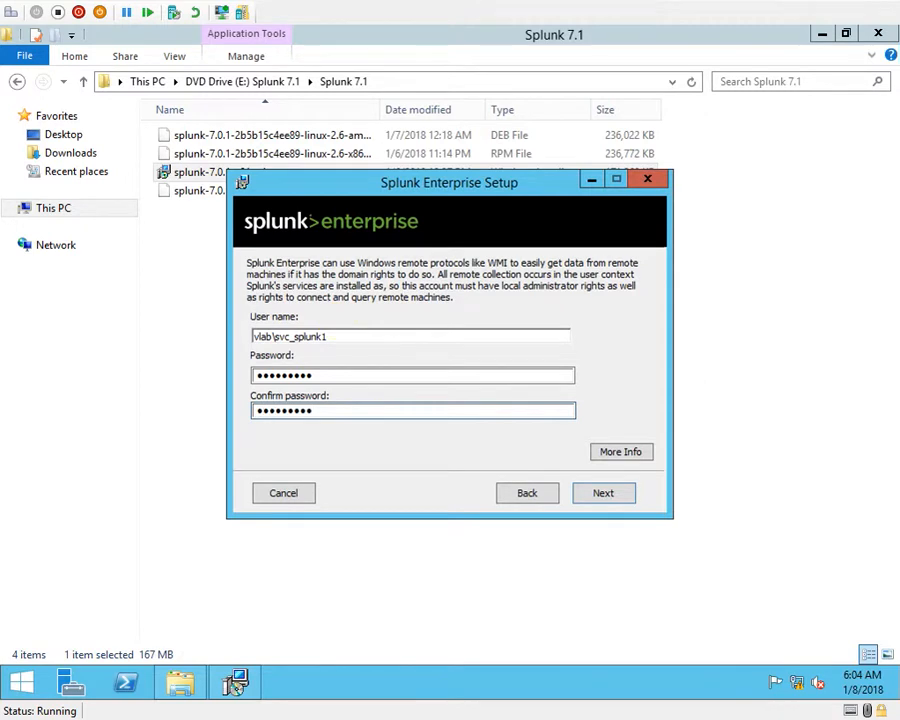
Submit the service account credentials and start the install with the Start Menu shortcut
{"action": "left_click", "coordinate": [603, 492]}
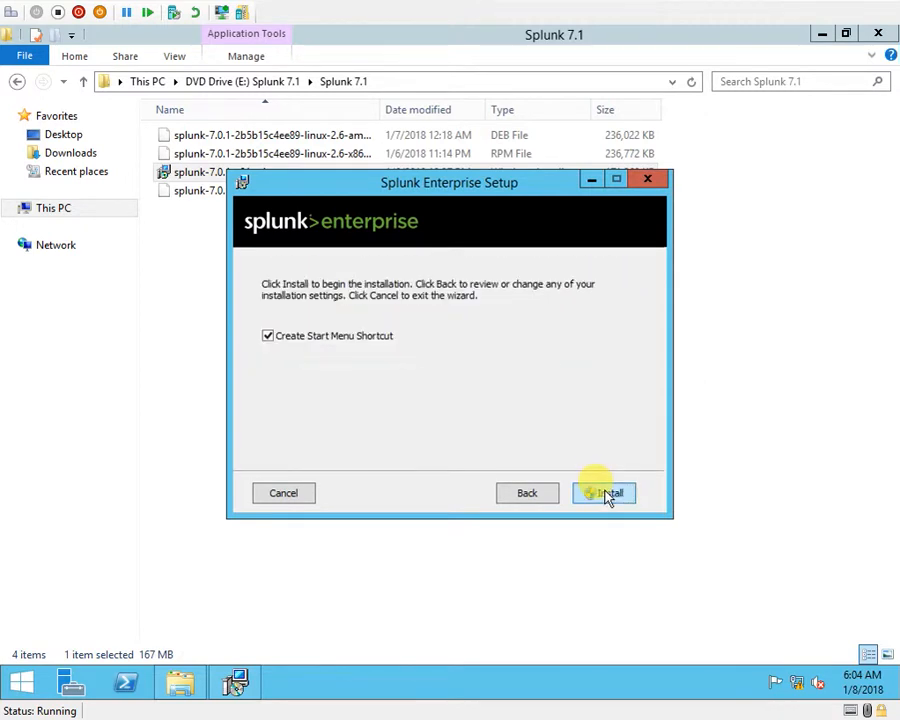
{"action": "mouse_move", "coordinate": [290, 335]}
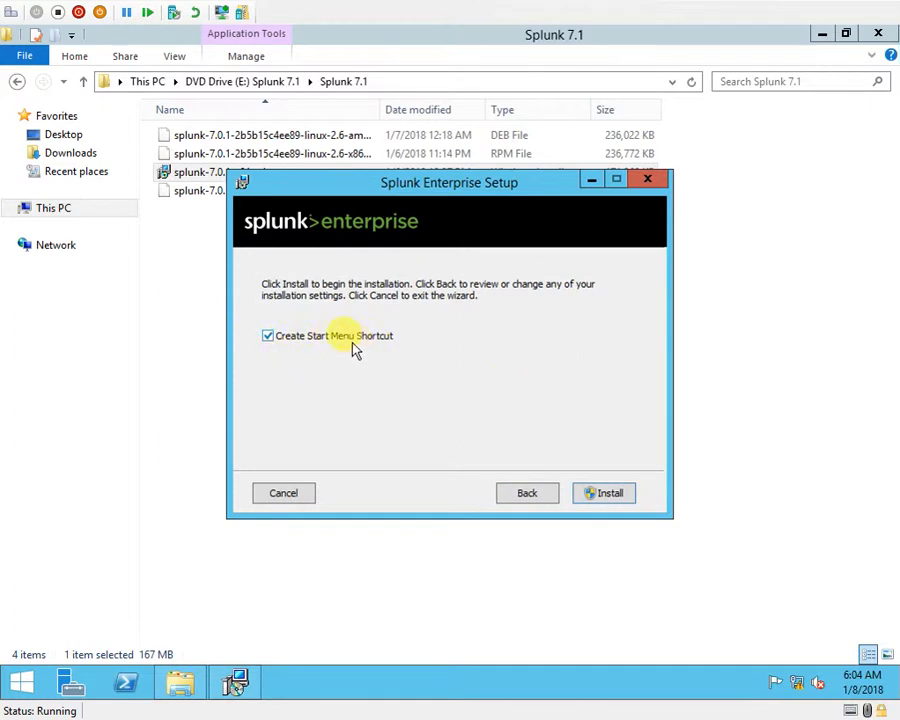
{"action": "mouse_move", "coordinate": [645, 545]}
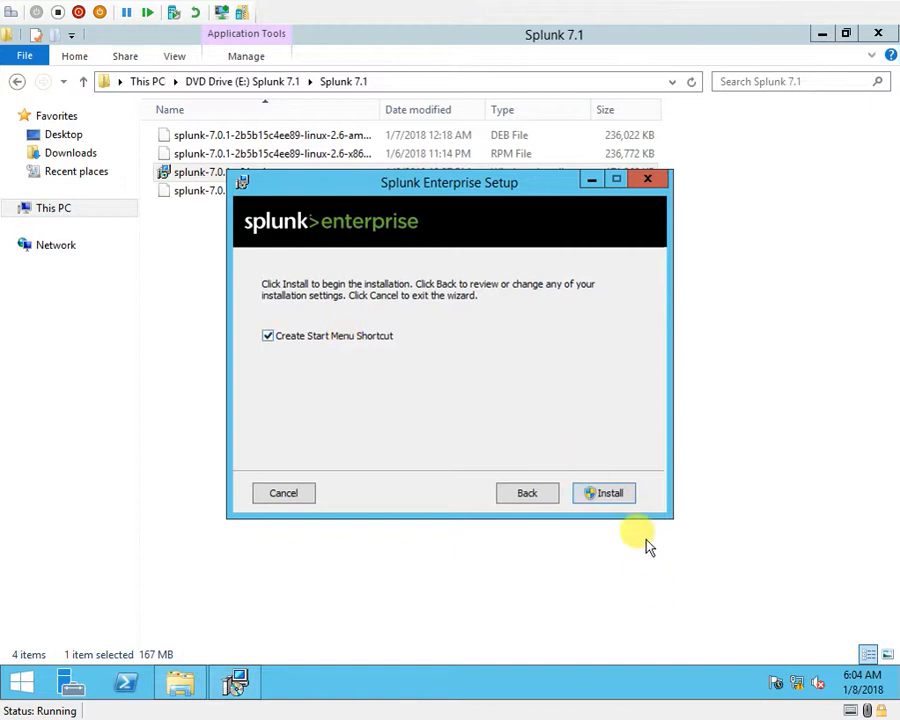
{"action": "left_click", "coordinate": [604, 492]}
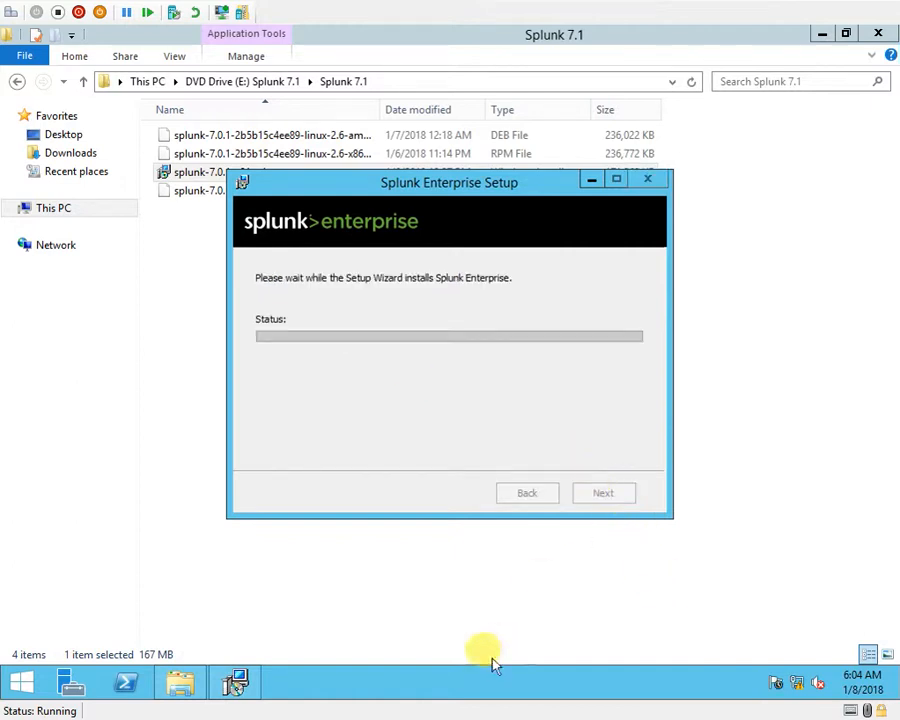
{"action": "mouse_move", "coordinate": [335, 355]}
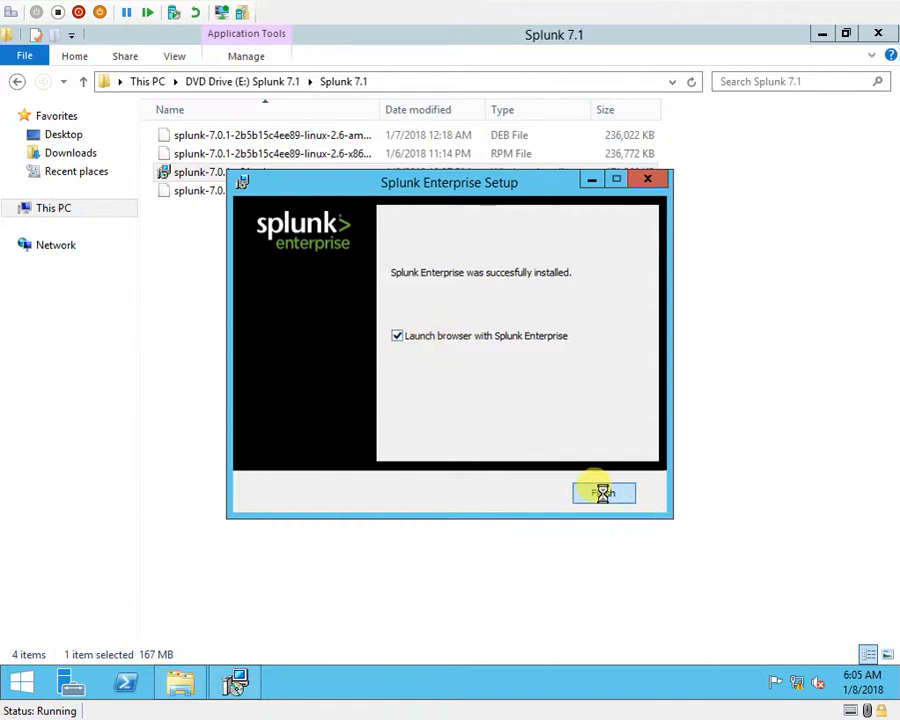
Finish setup, dismiss the Internet Explorer prompt, and show first-time sign-in defaults at localhost:8000
{"action": "left_click", "coordinate": [604, 492]}
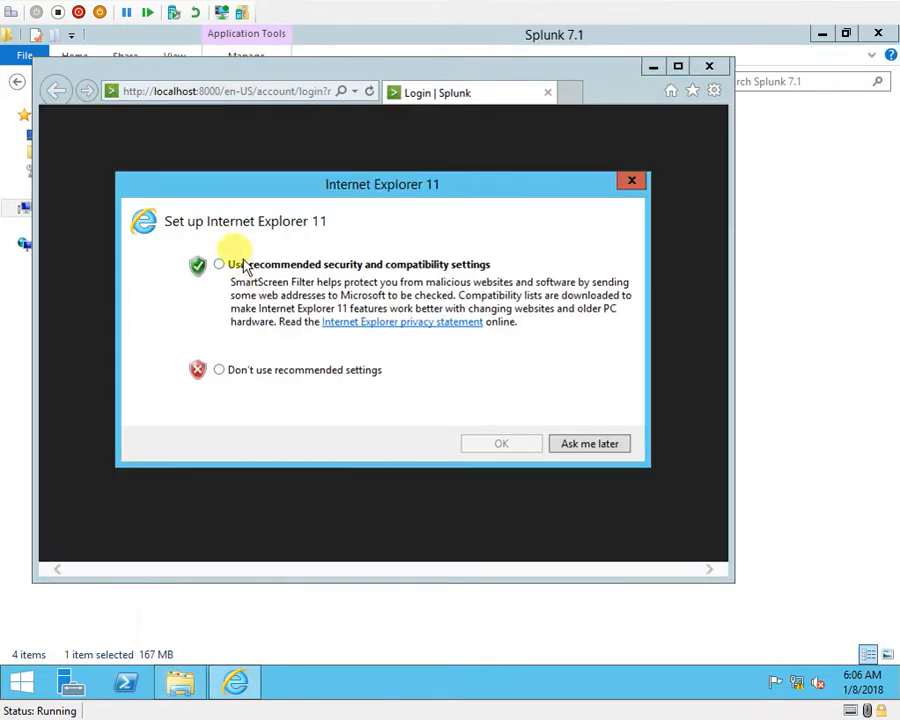
{"action": "left_click", "coordinate": [501, 443]}
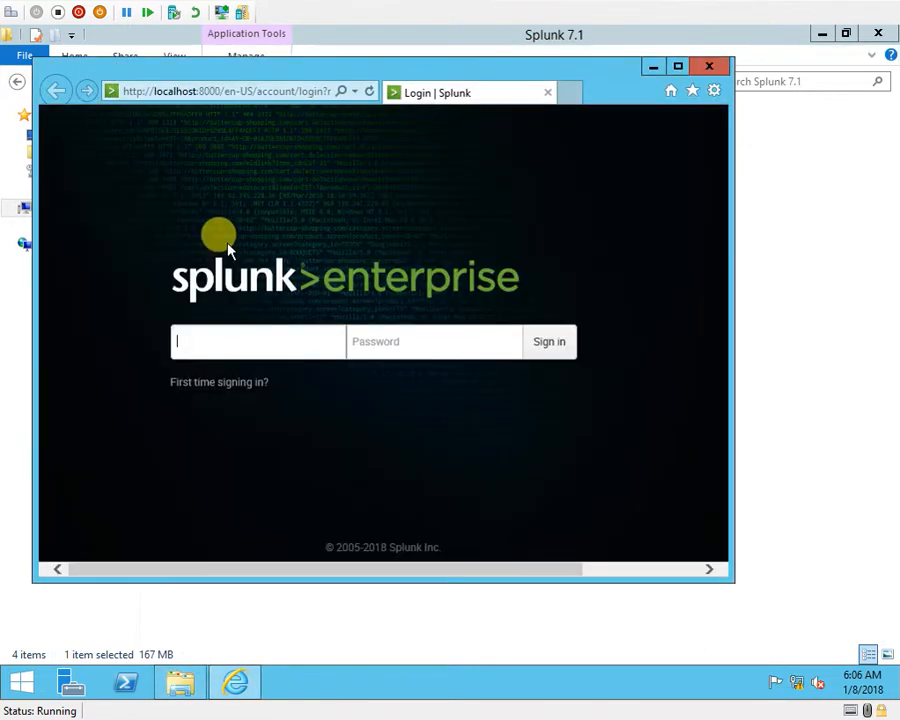
{"action": "left_click", "coordinate": [219, 381]}
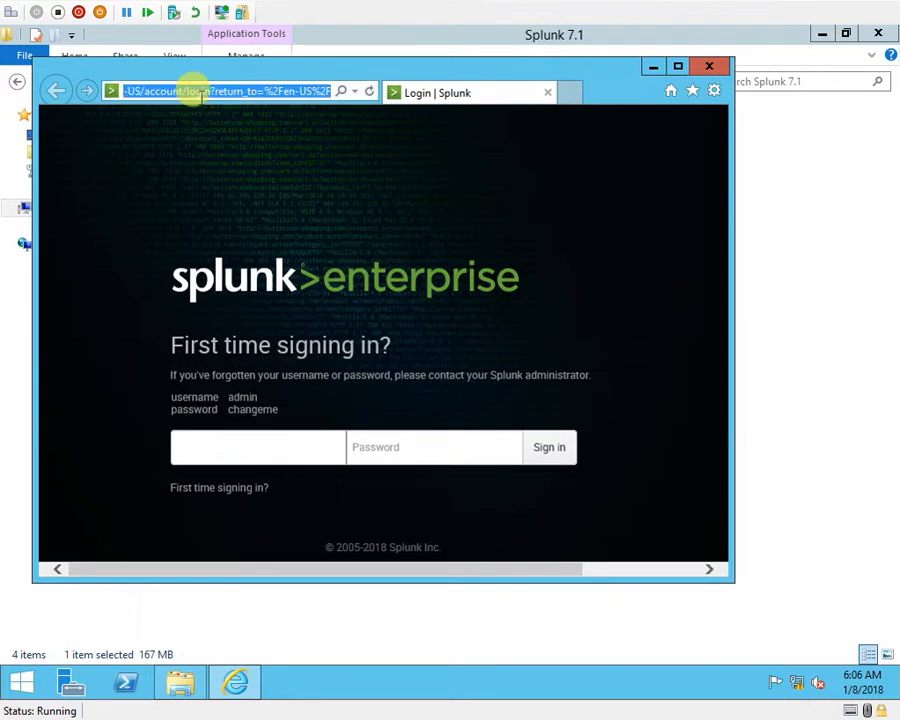
{"action": "left_click", "coordinate": [230, 91]}
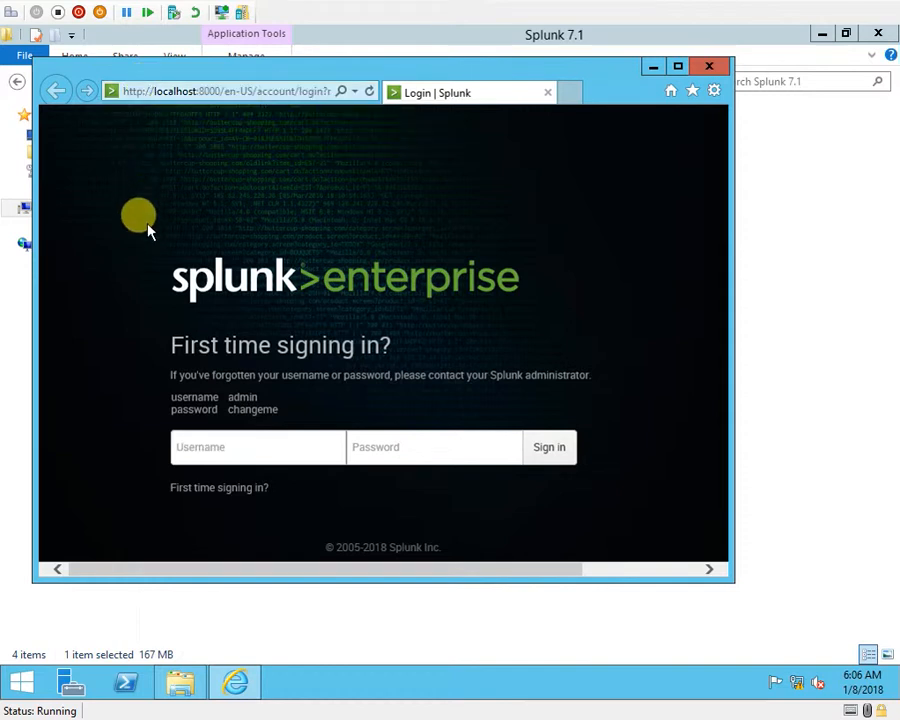
{"action": "left_click", "coordinate": [257, 447]}
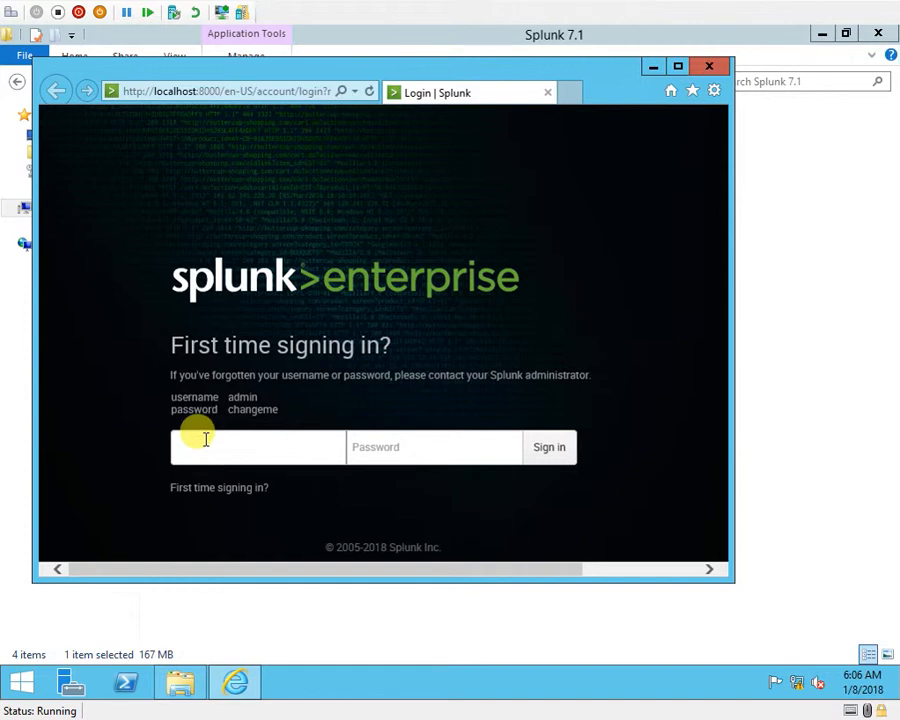
{"action": "type", "text": "admin"}
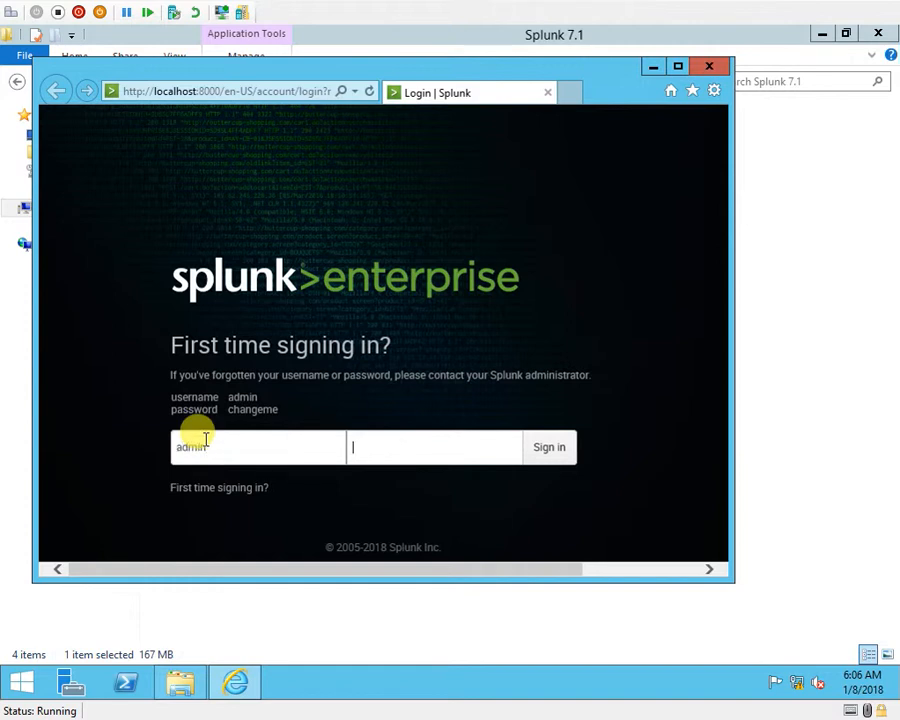
{"action": "type", "text": "changeme"}
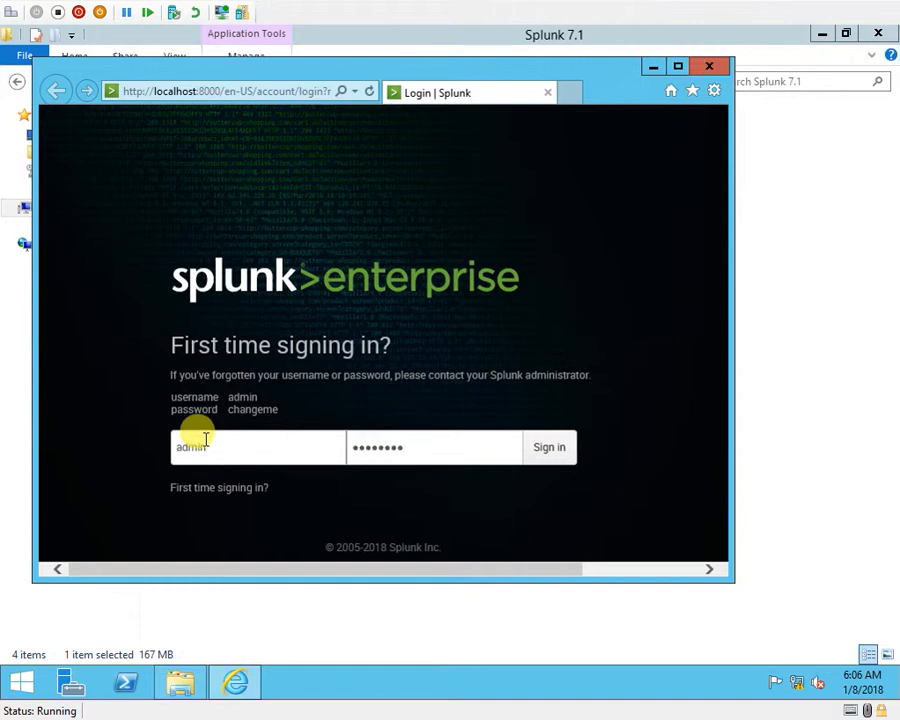
{"action": "left_click", "coordinate": [549, 447]}
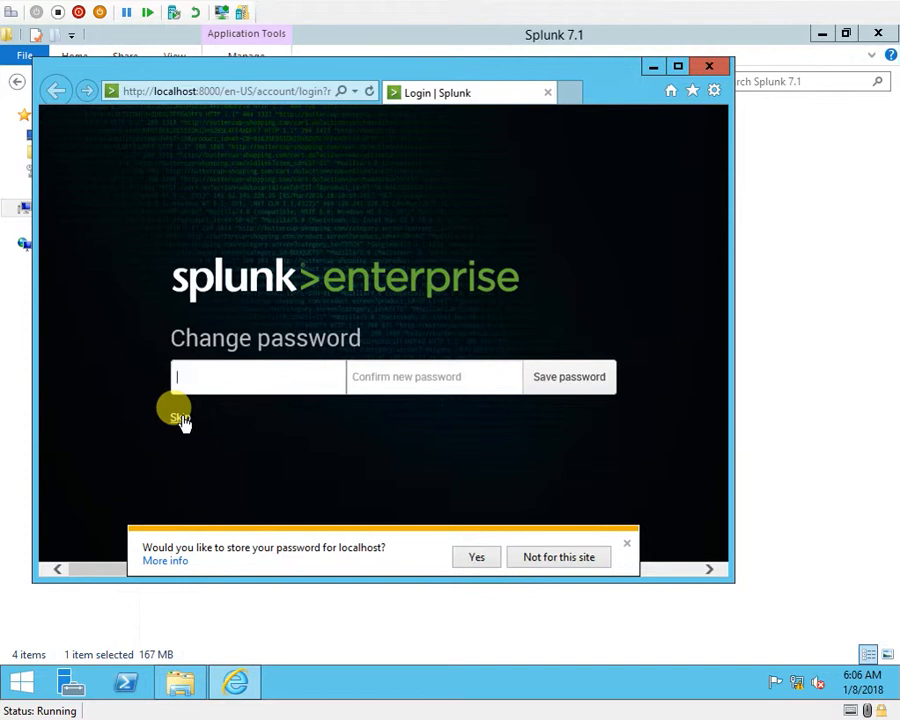
{"action": "left_click", "coordinate": [178, 418]}
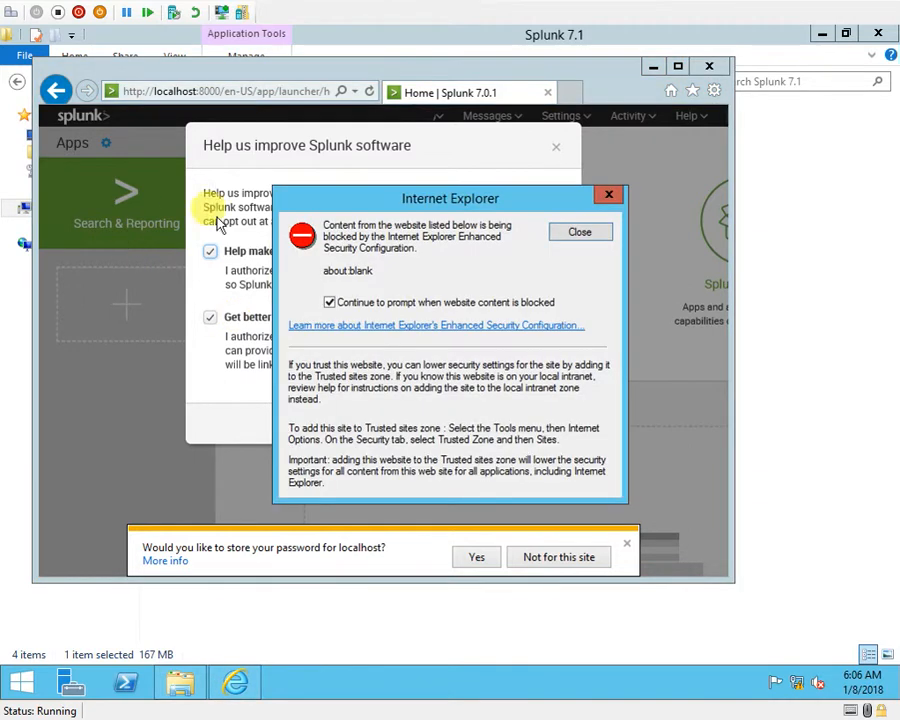
Dismiss the Internet Explorer blocked-content warning and accept the Splunk usage-data sharing prompt
{"action": "left_click", "coordinate": [580, 231]}
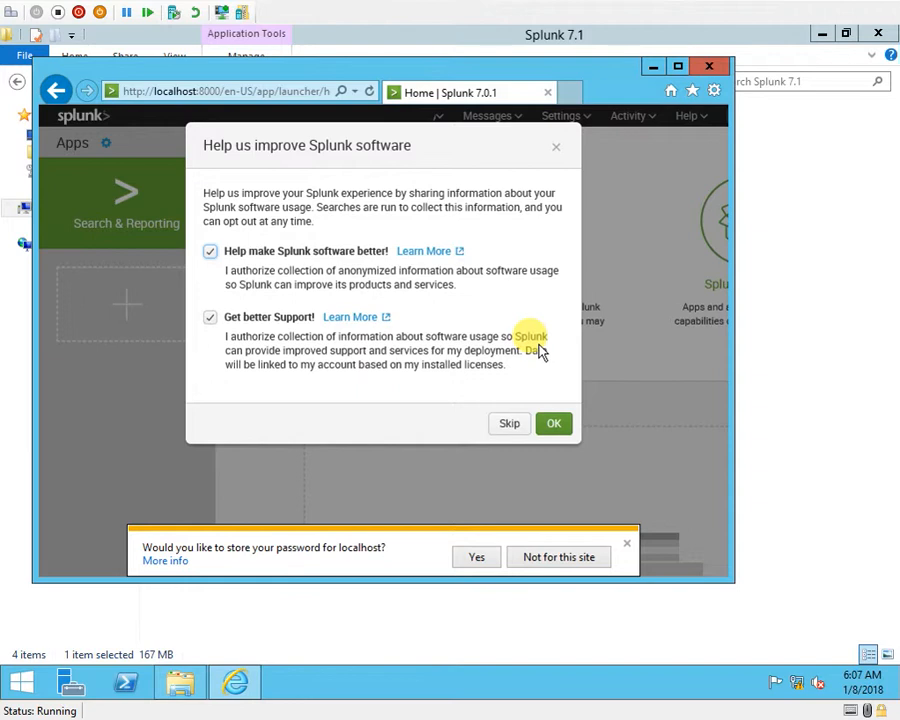
{"action": "left_click", "coordinate": [553, 423]}
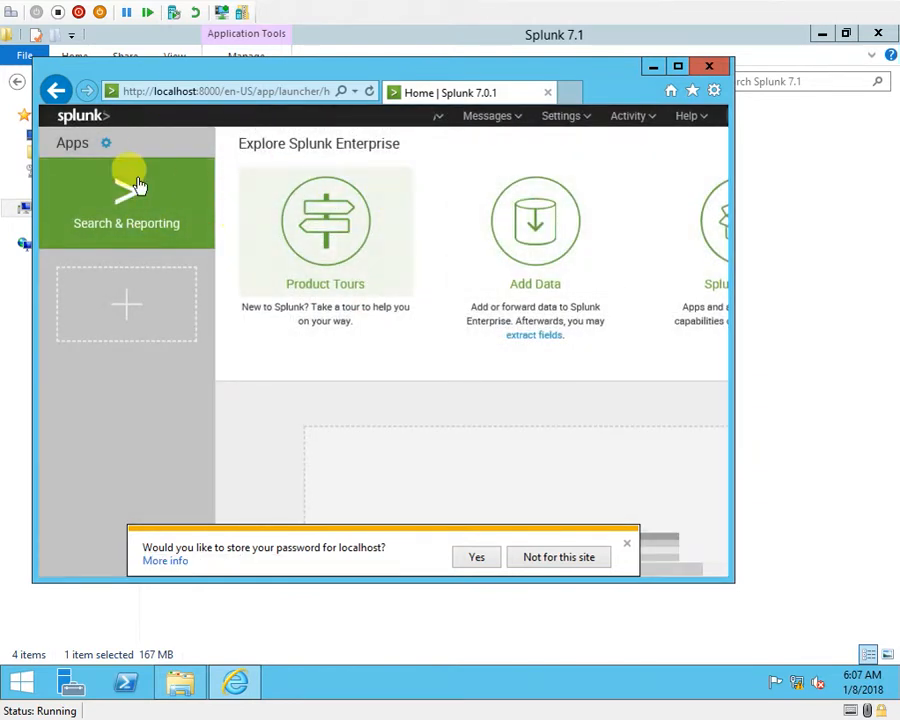
{"action": "mouse_move", "coordinate": [150, 170]}
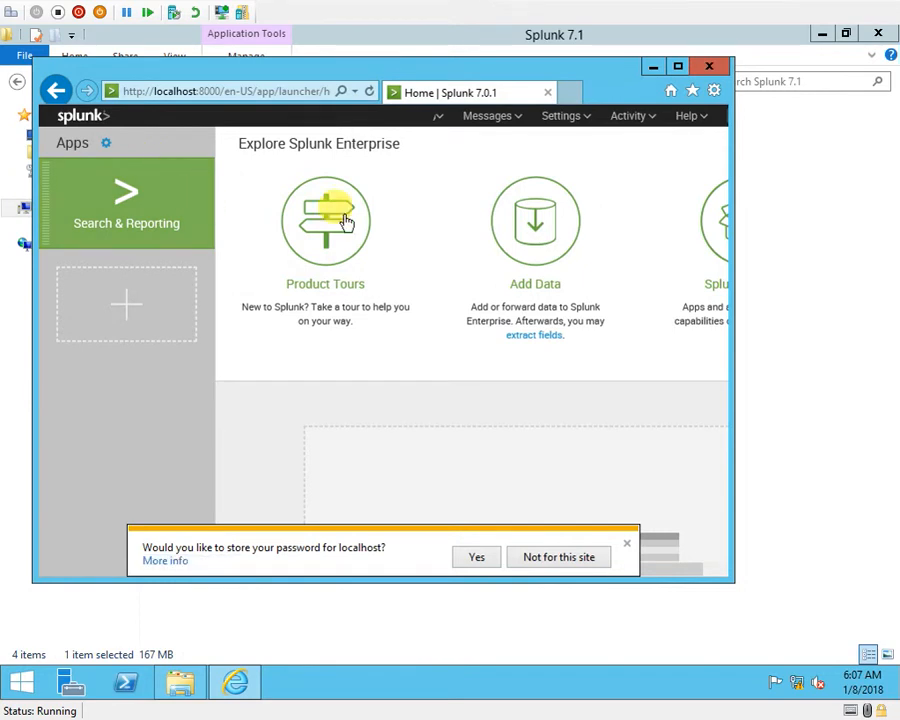
{"action": "mouse_move", "coordinate": [620, 268]}
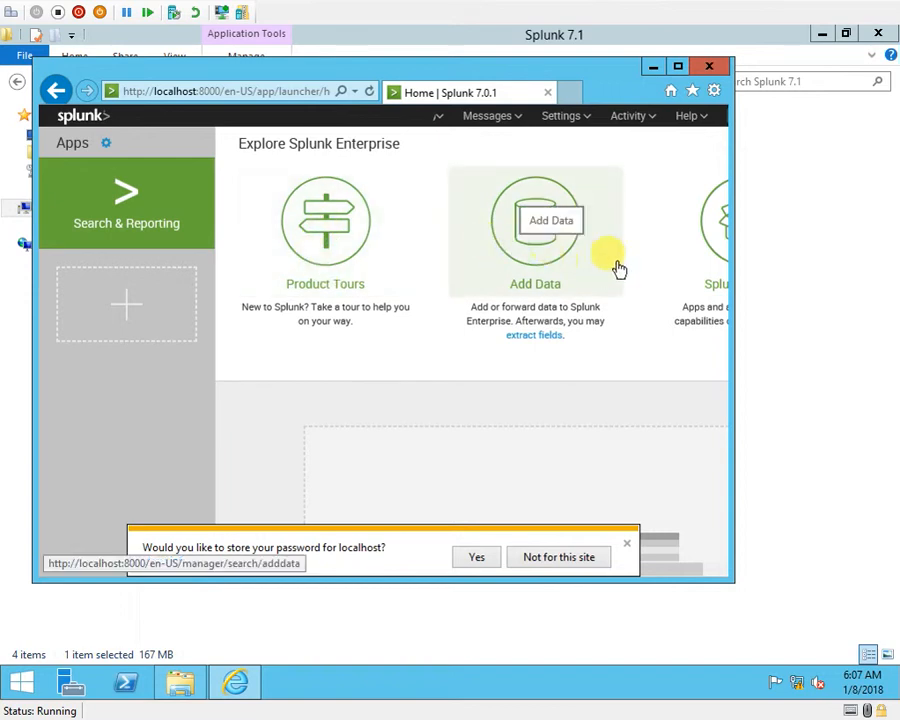
Open the Splunk Web Settings menu and decline saving the localhost password
{"action": "left_click", "coordinate": [561, 115]}
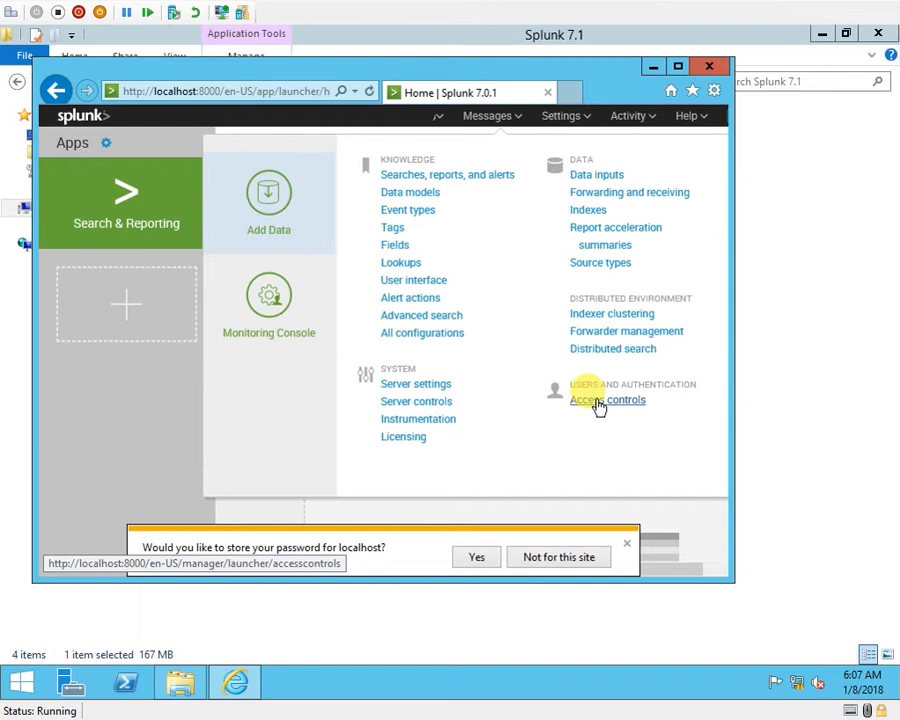
{"action": "mouse_move", "coordinate": [408, 218]}
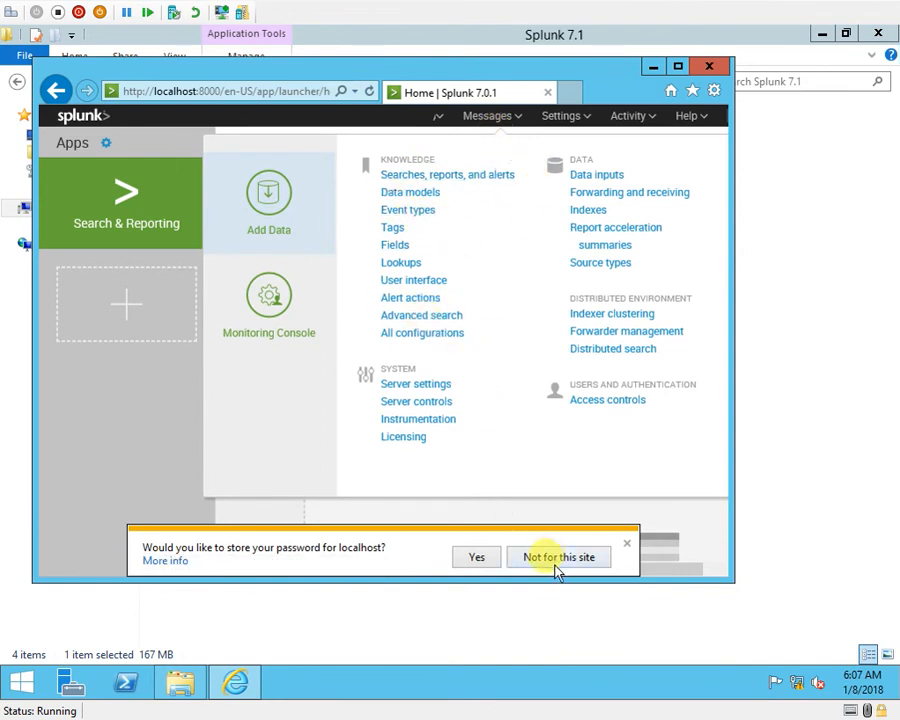
{"action": "left_click", "coordinate": [558, 557]}
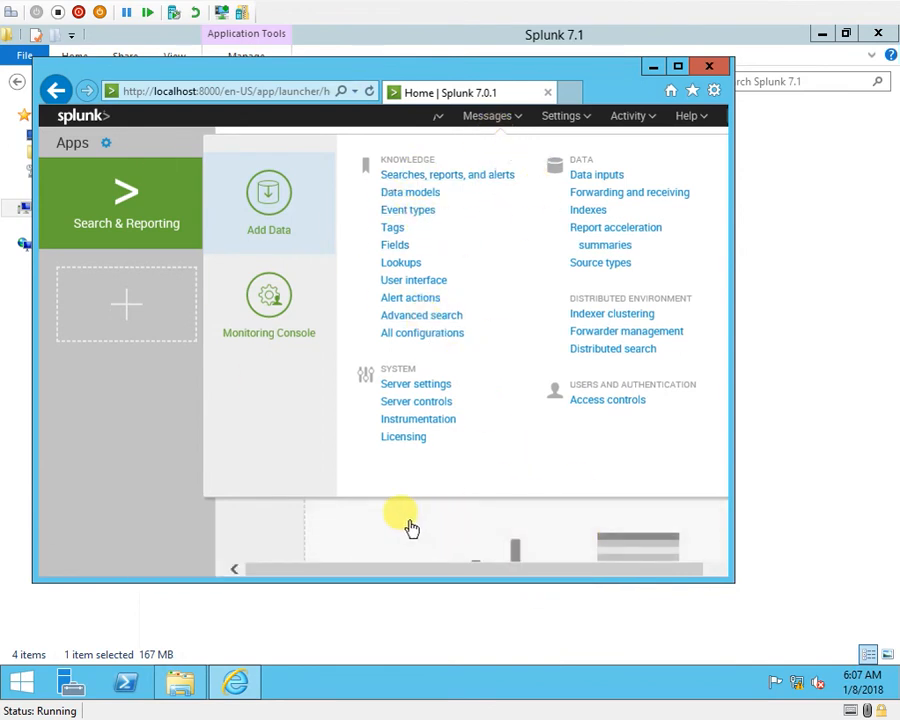